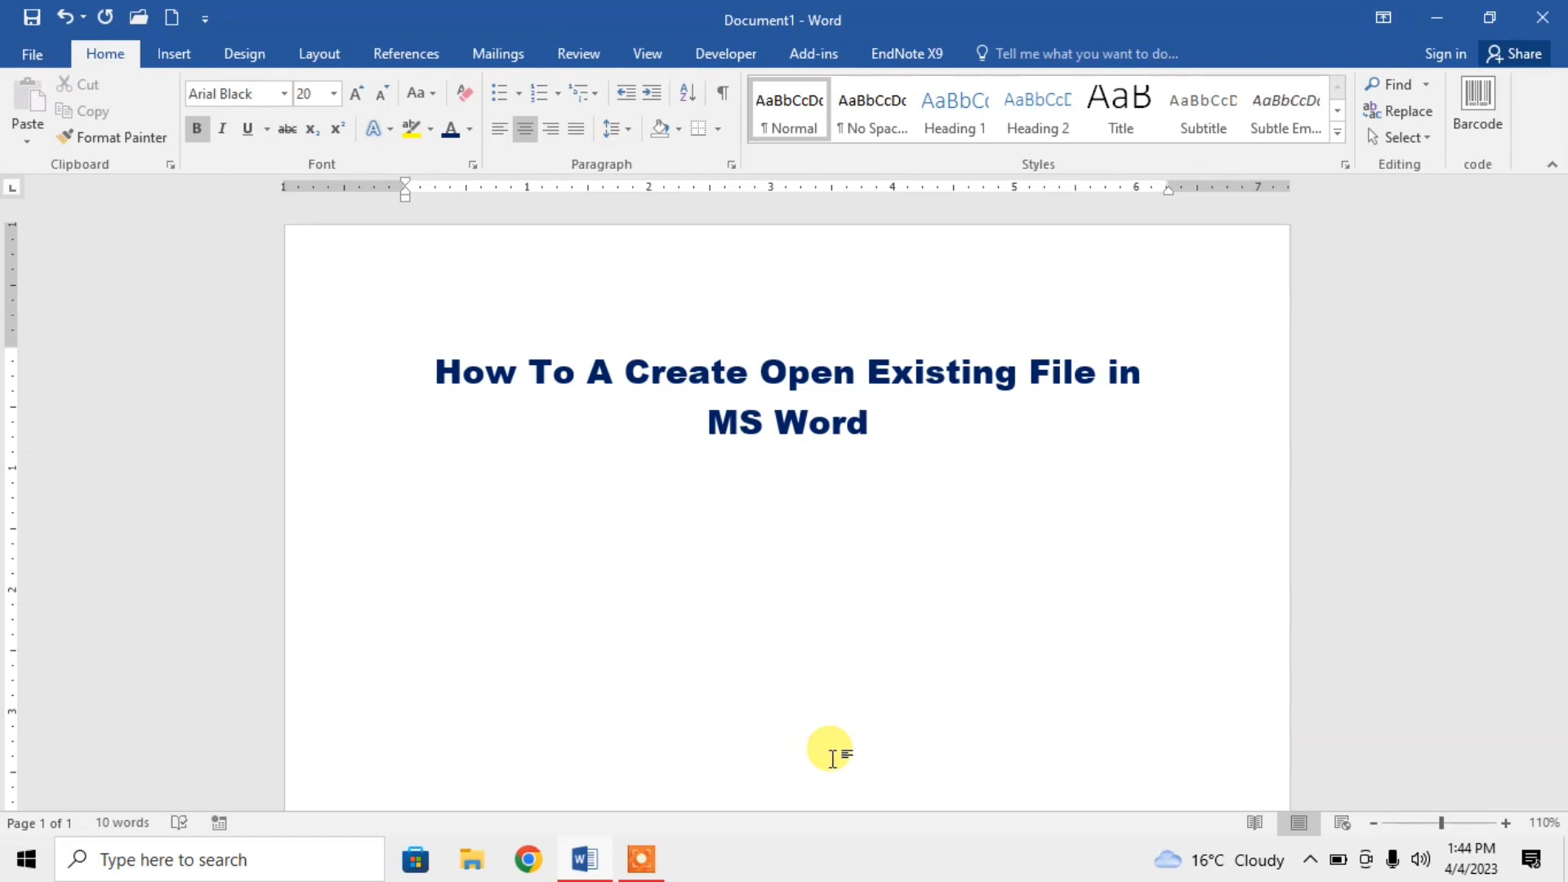
Minimize Word to reveal the desktop with the Family UID file.
left_click(709, 422)
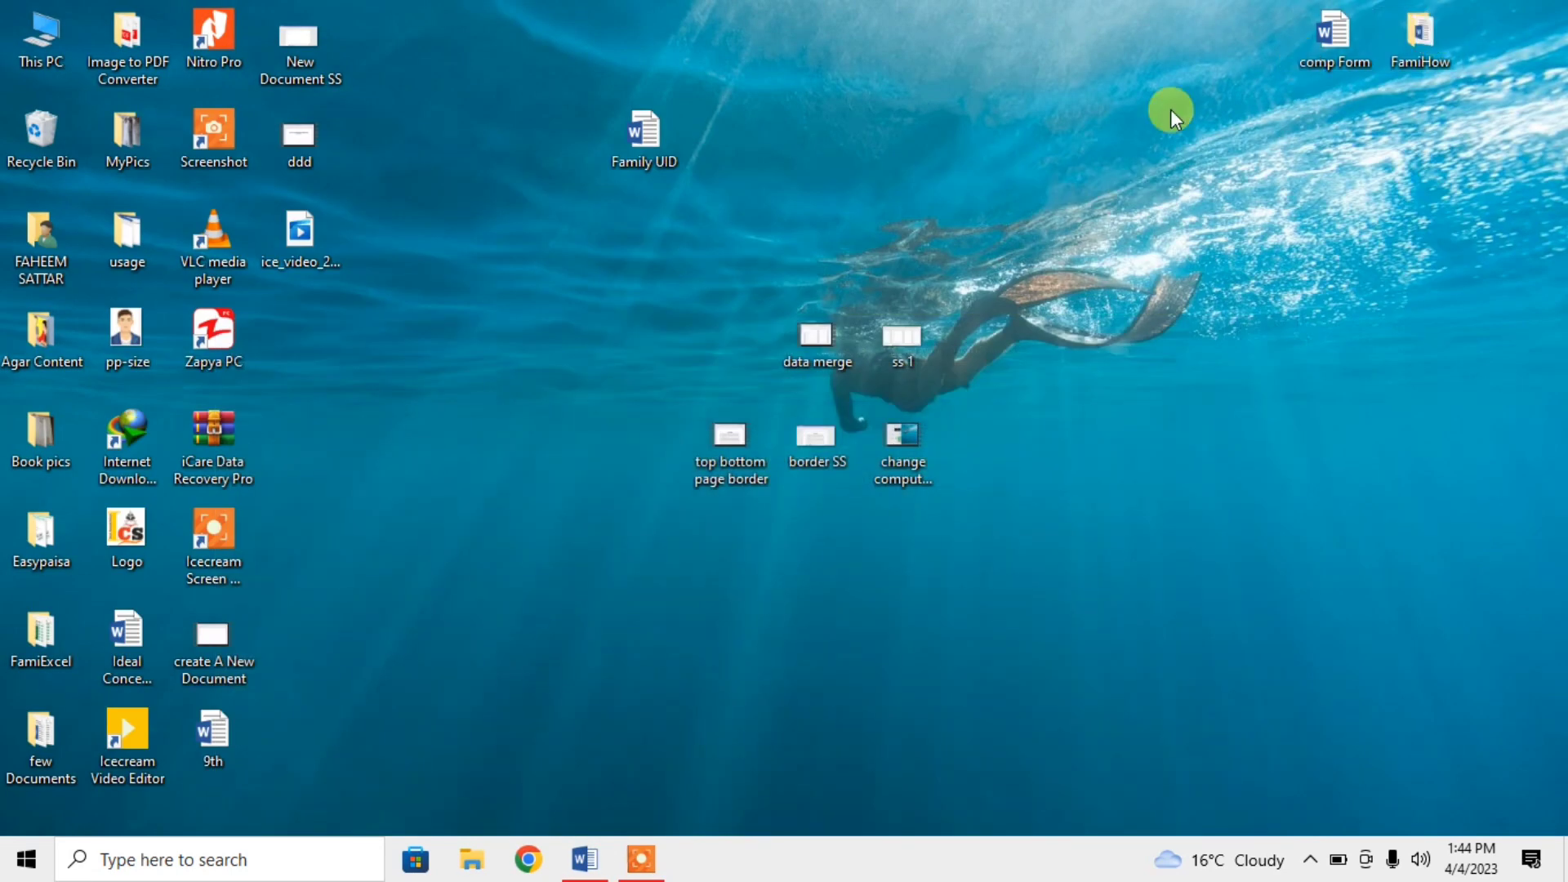
mouse_move(650, 192)
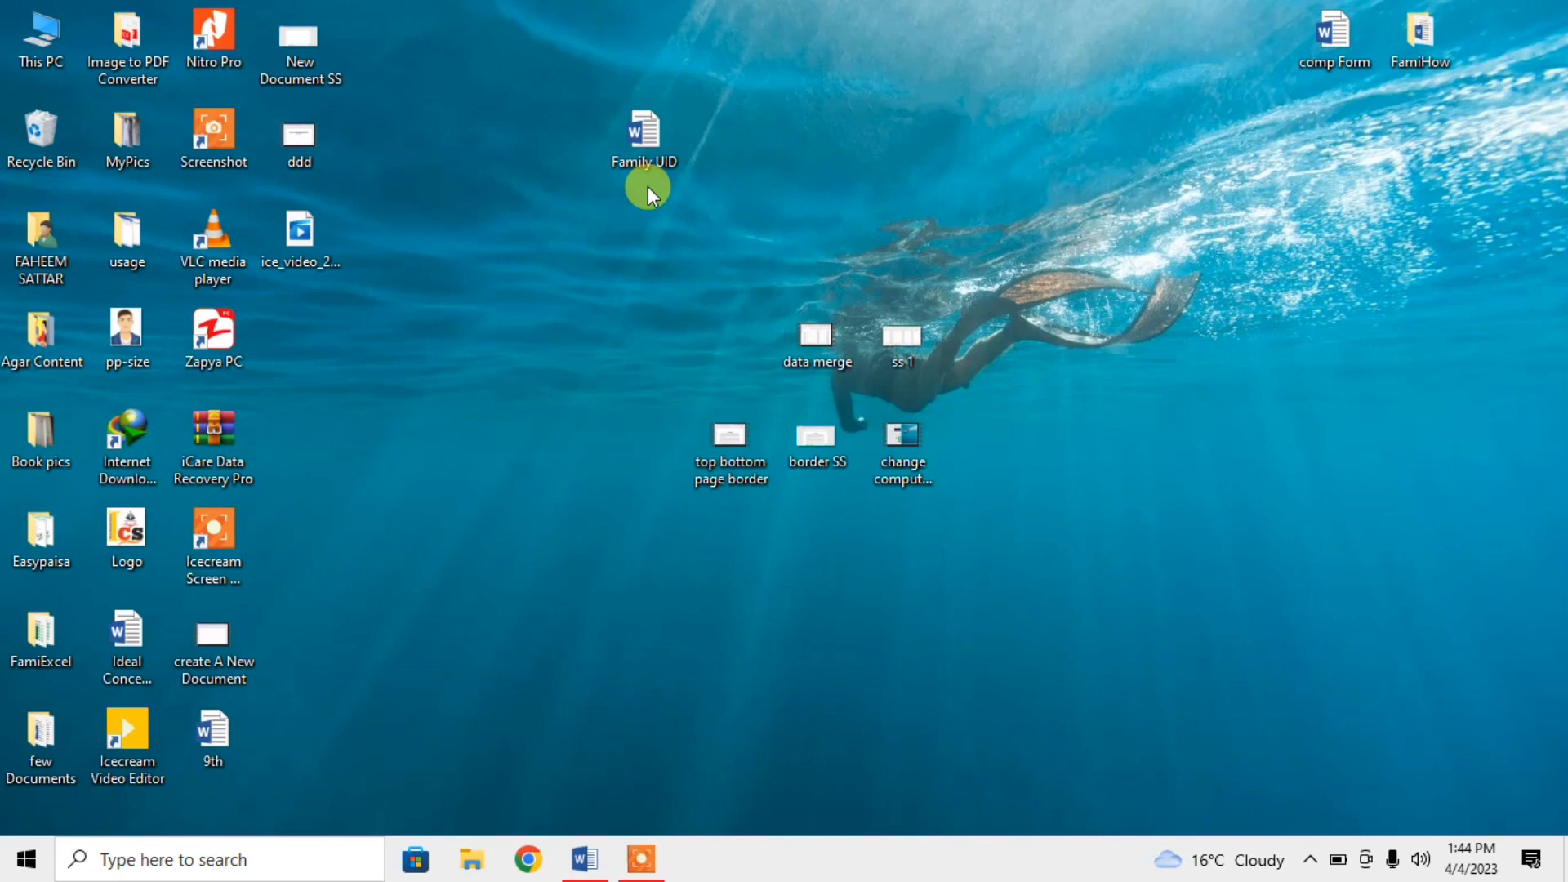
mouse_move(657, 185)
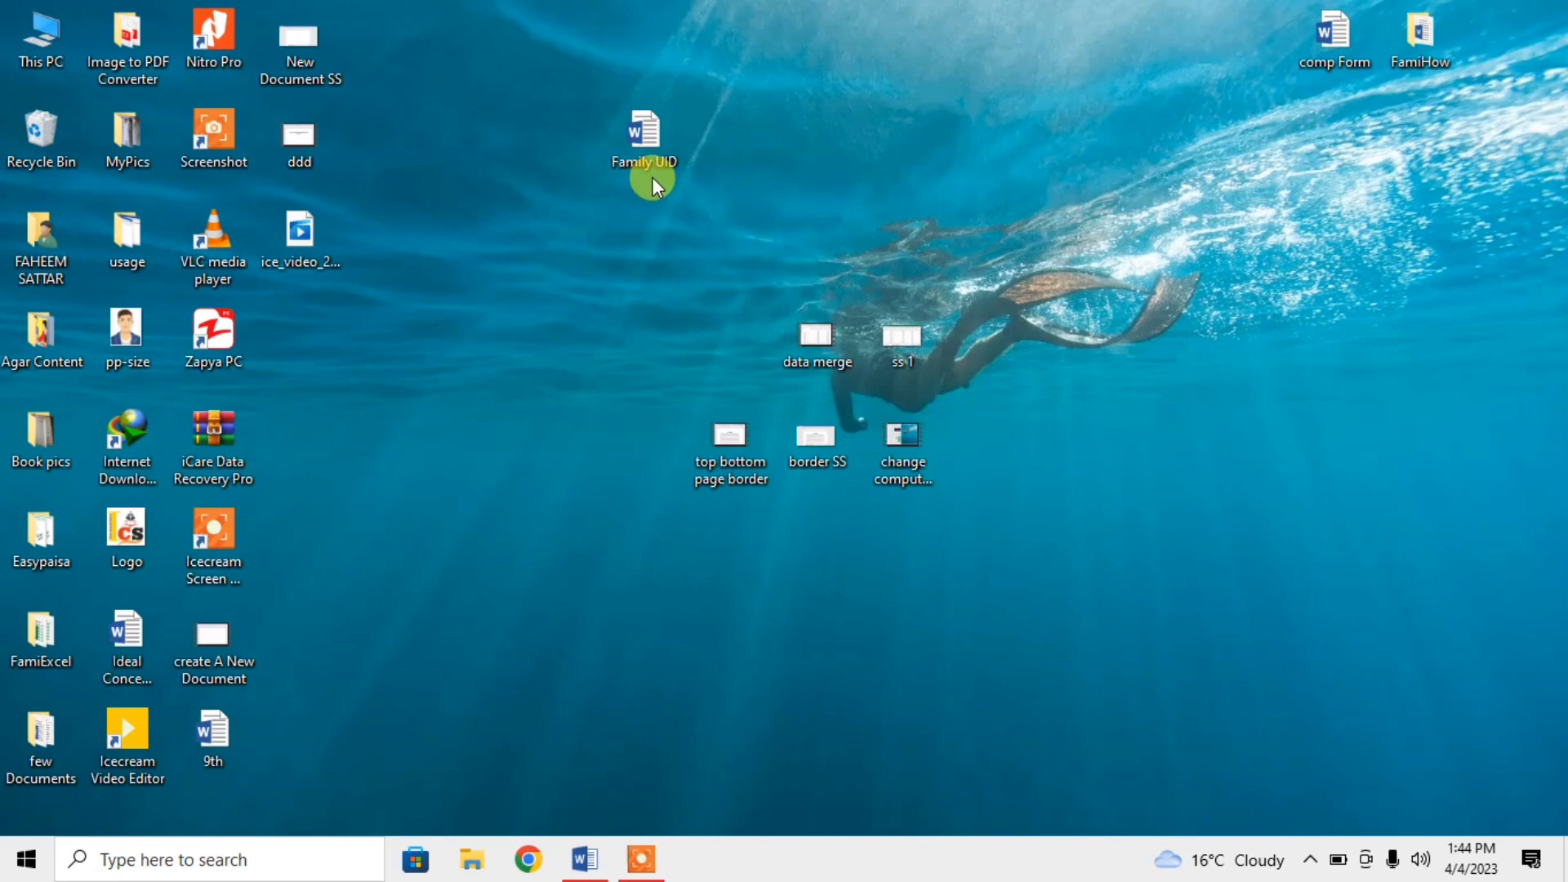
mouse_move(583, 841)
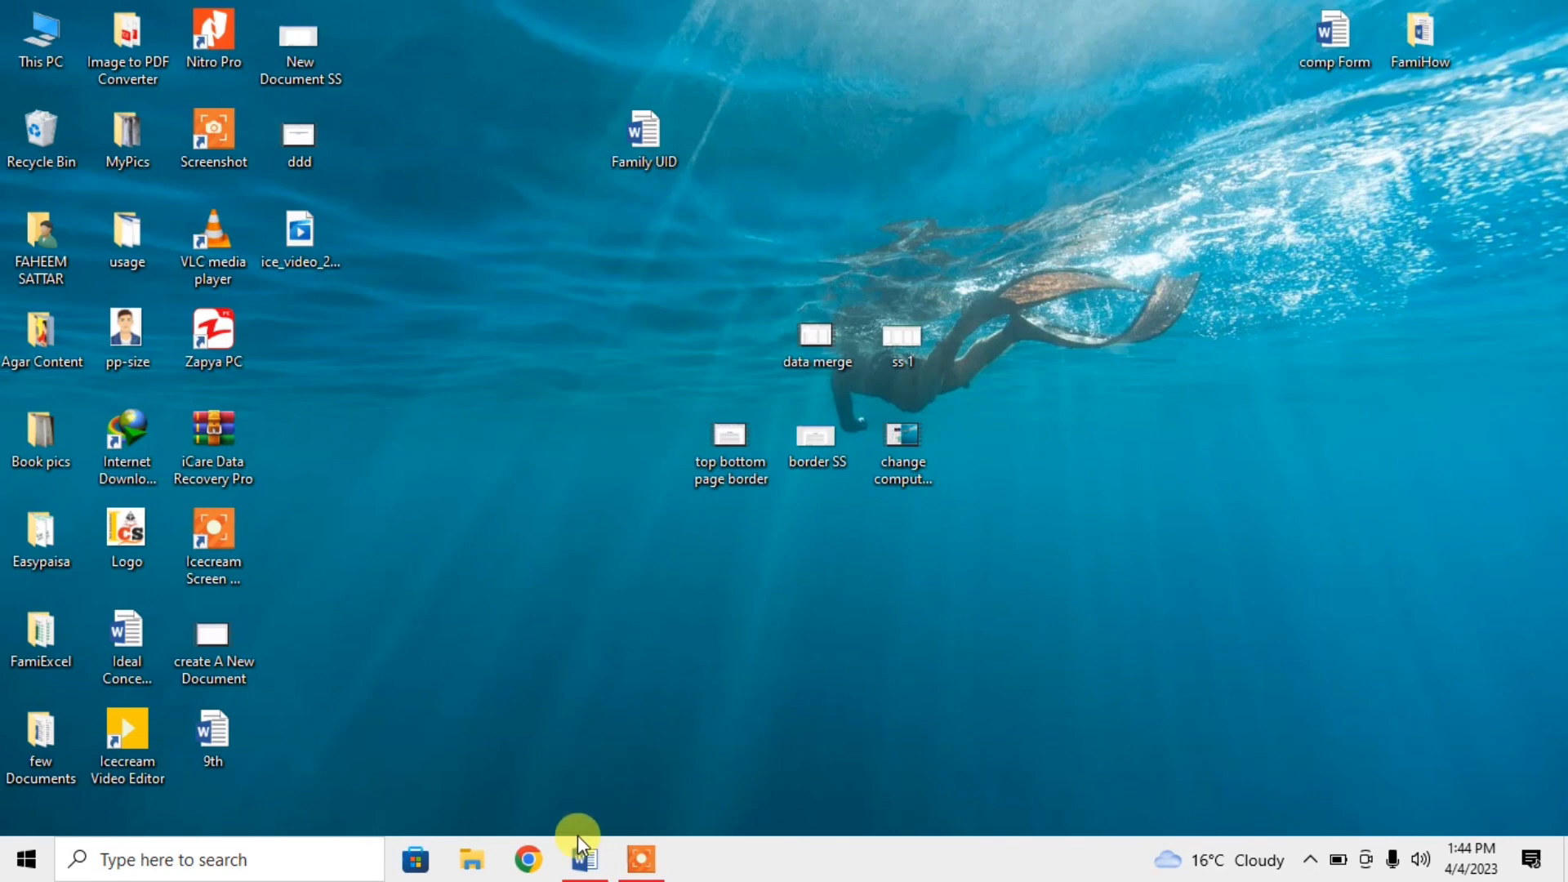
Restore Document1 and show This PC's Documents folder on the File > Open page.
left_click(581, 859)
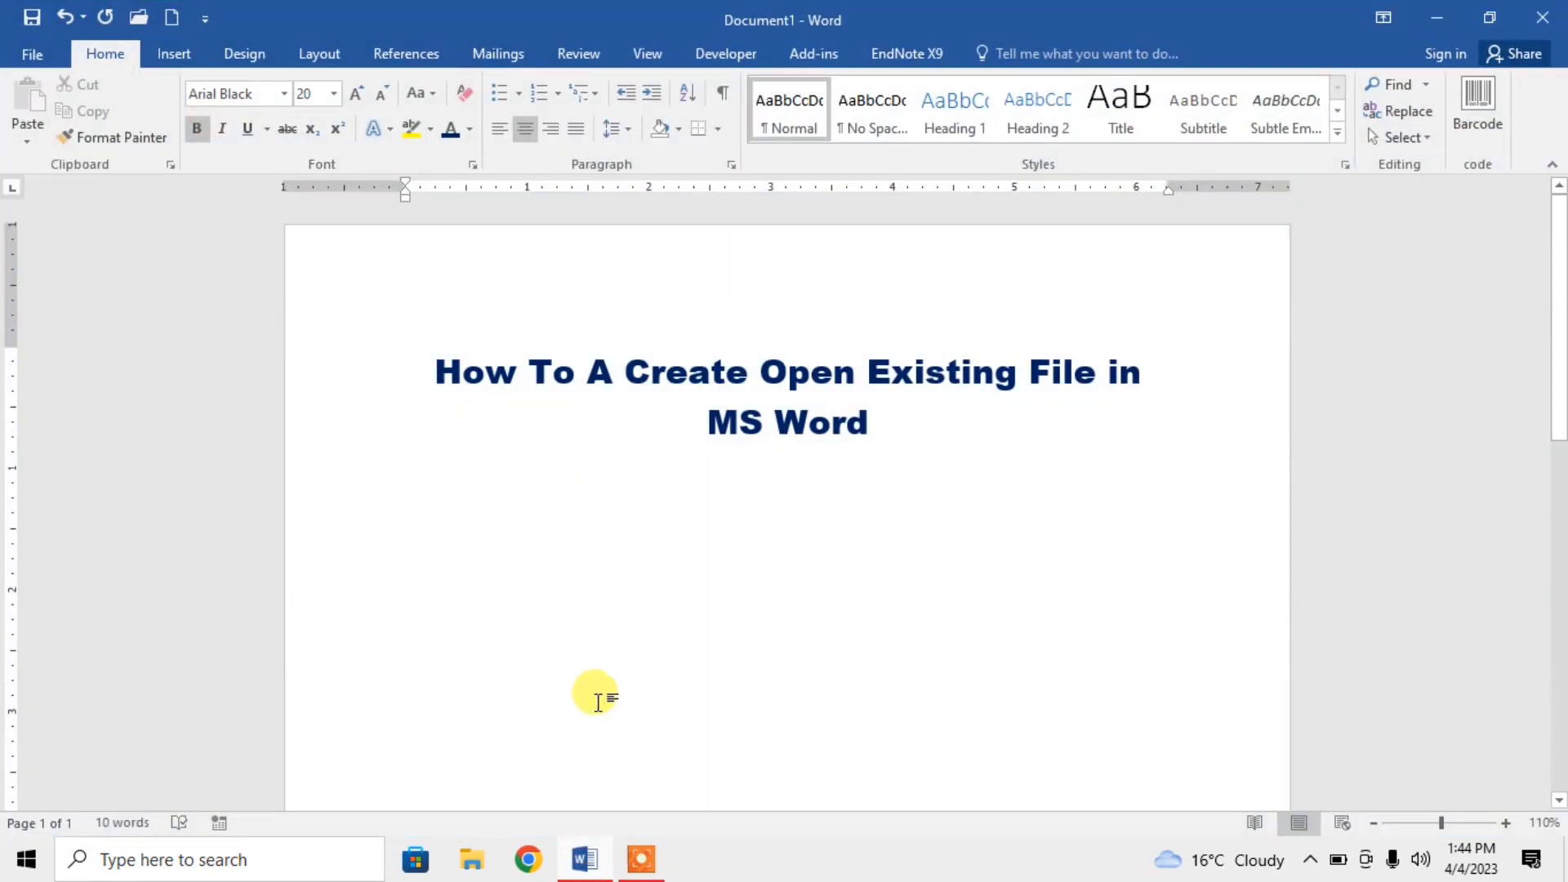
left_click(708, 423)
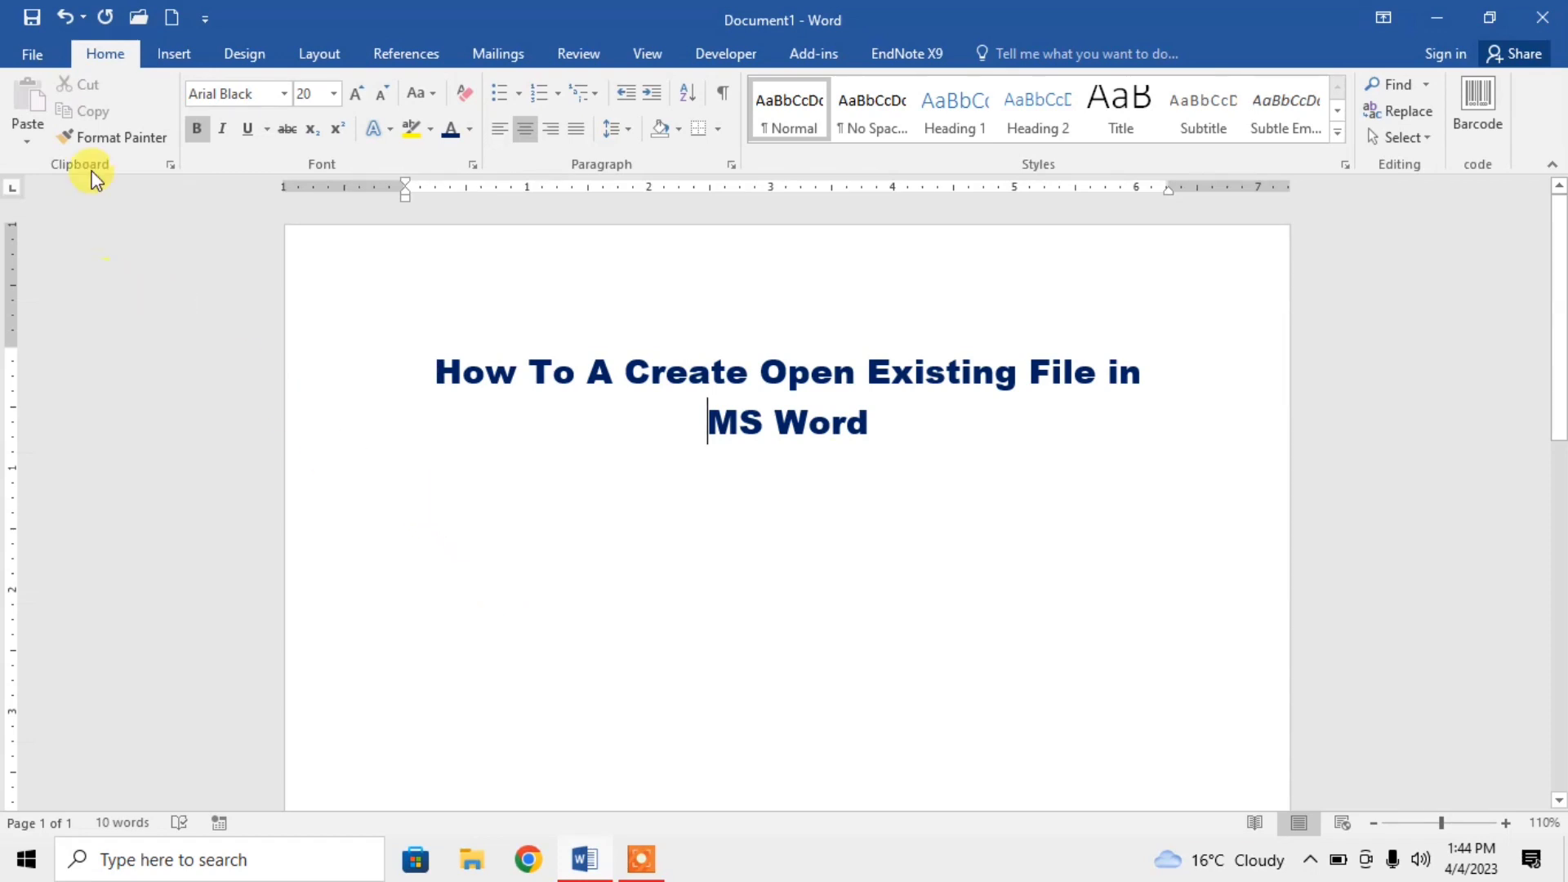
left_click(32, 53)
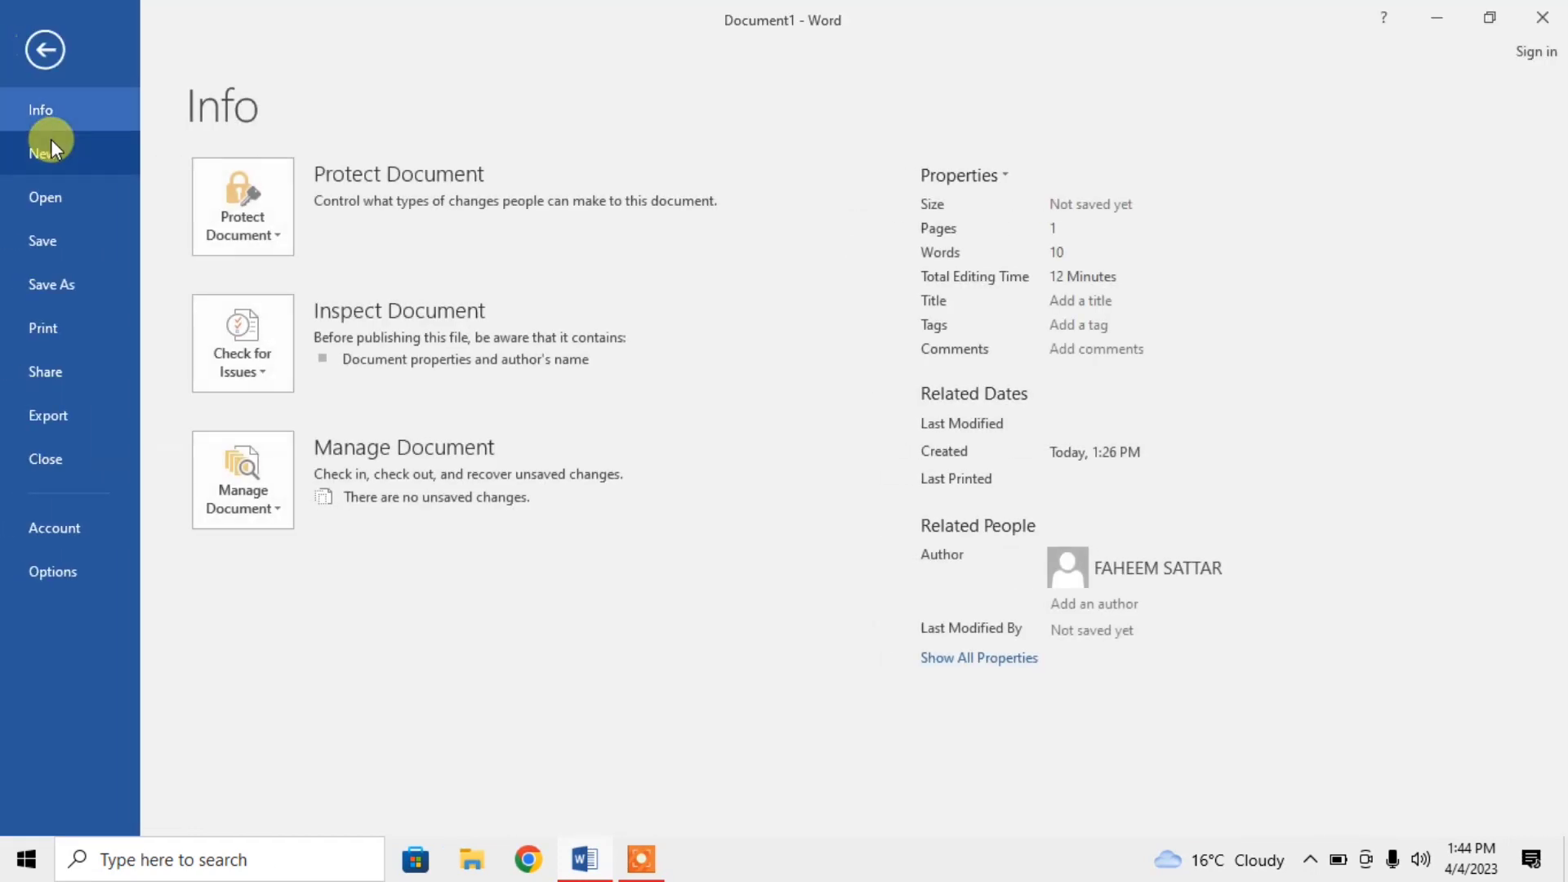
left_click(45, 197)
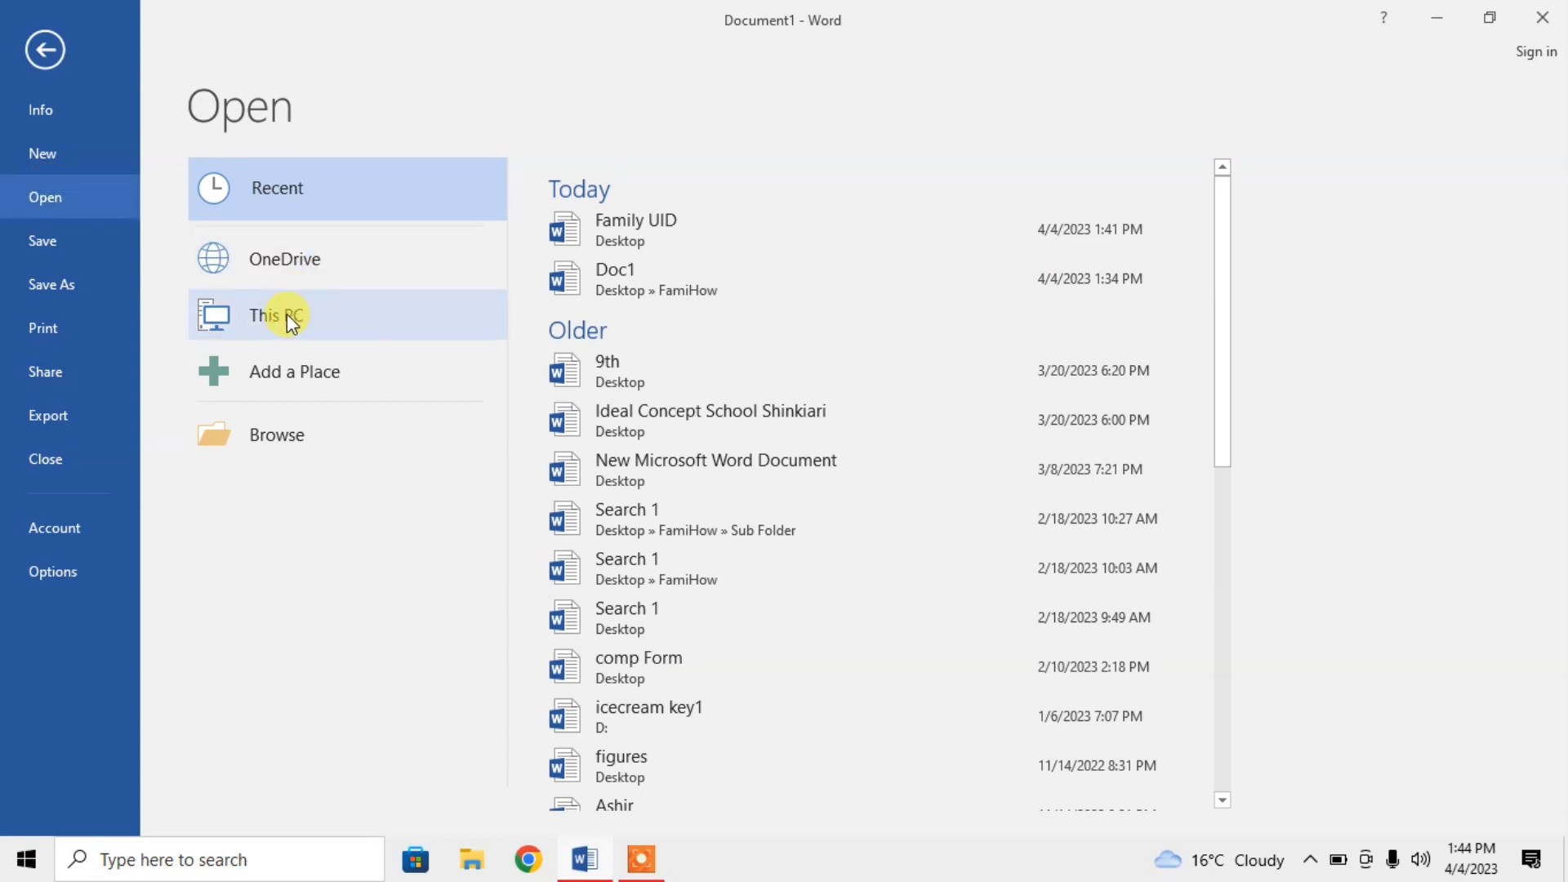
left_click(278, 315)
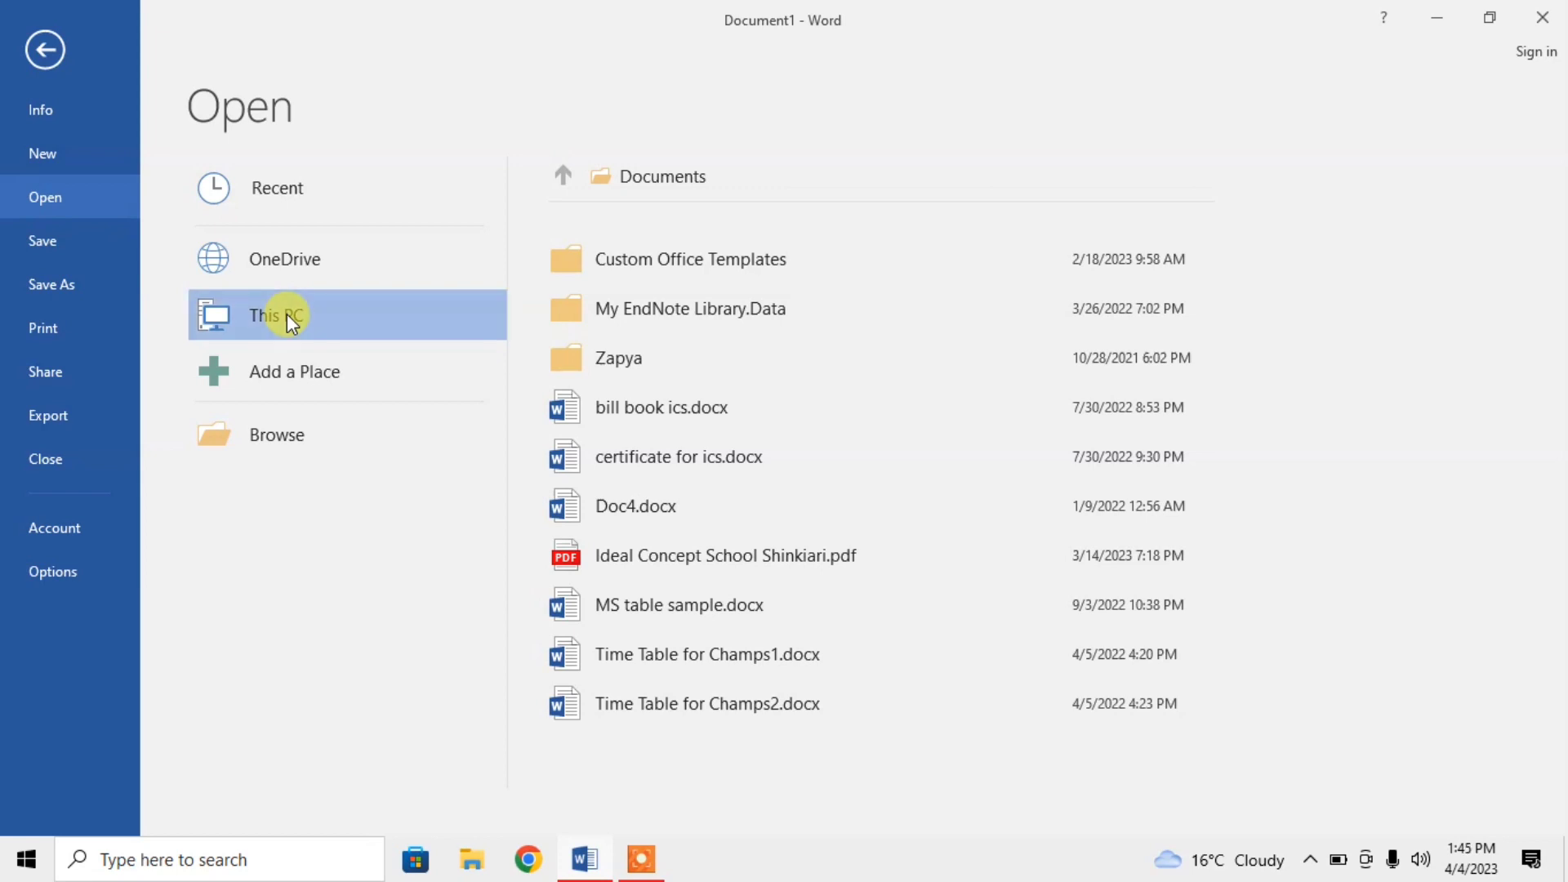
Browse to the Desktop folder and scroll to find Family UID.
left_click(290, 314)
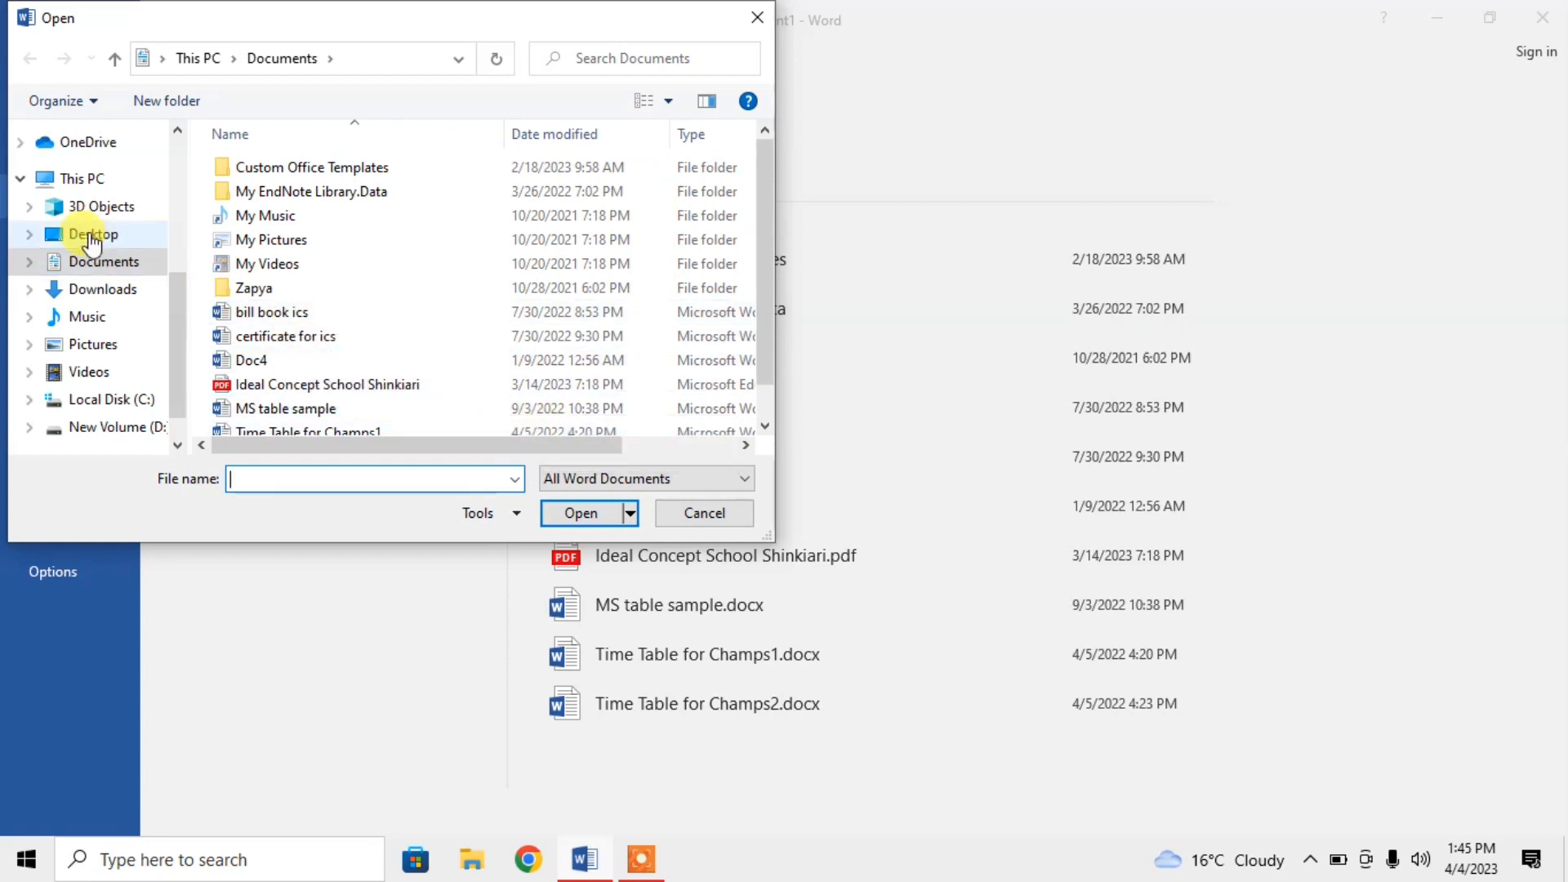
left_click(90, 234)
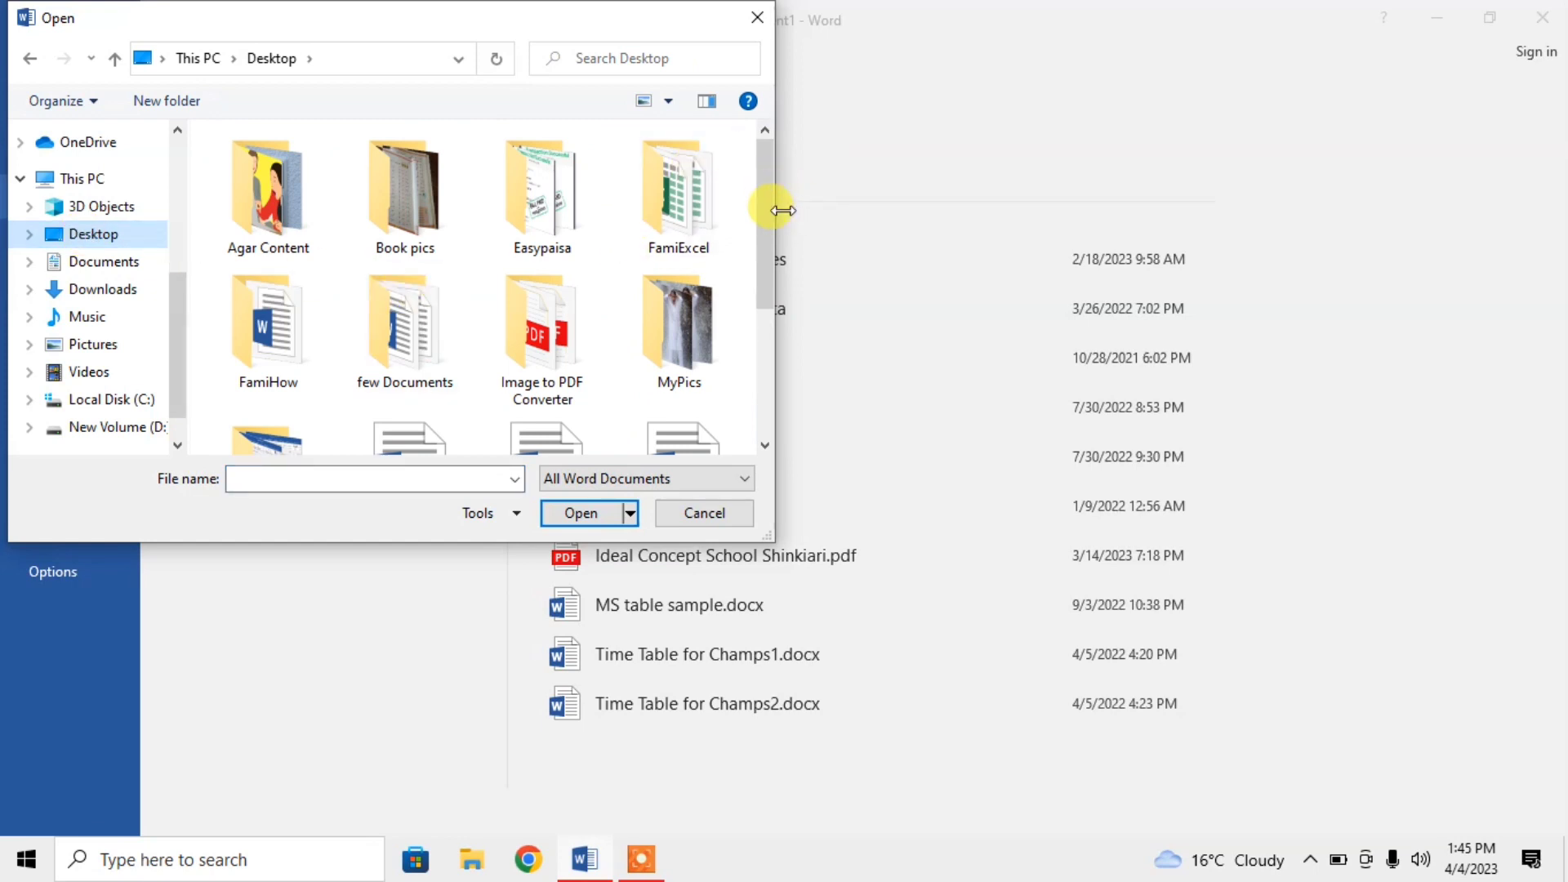
scroll("down", 3)
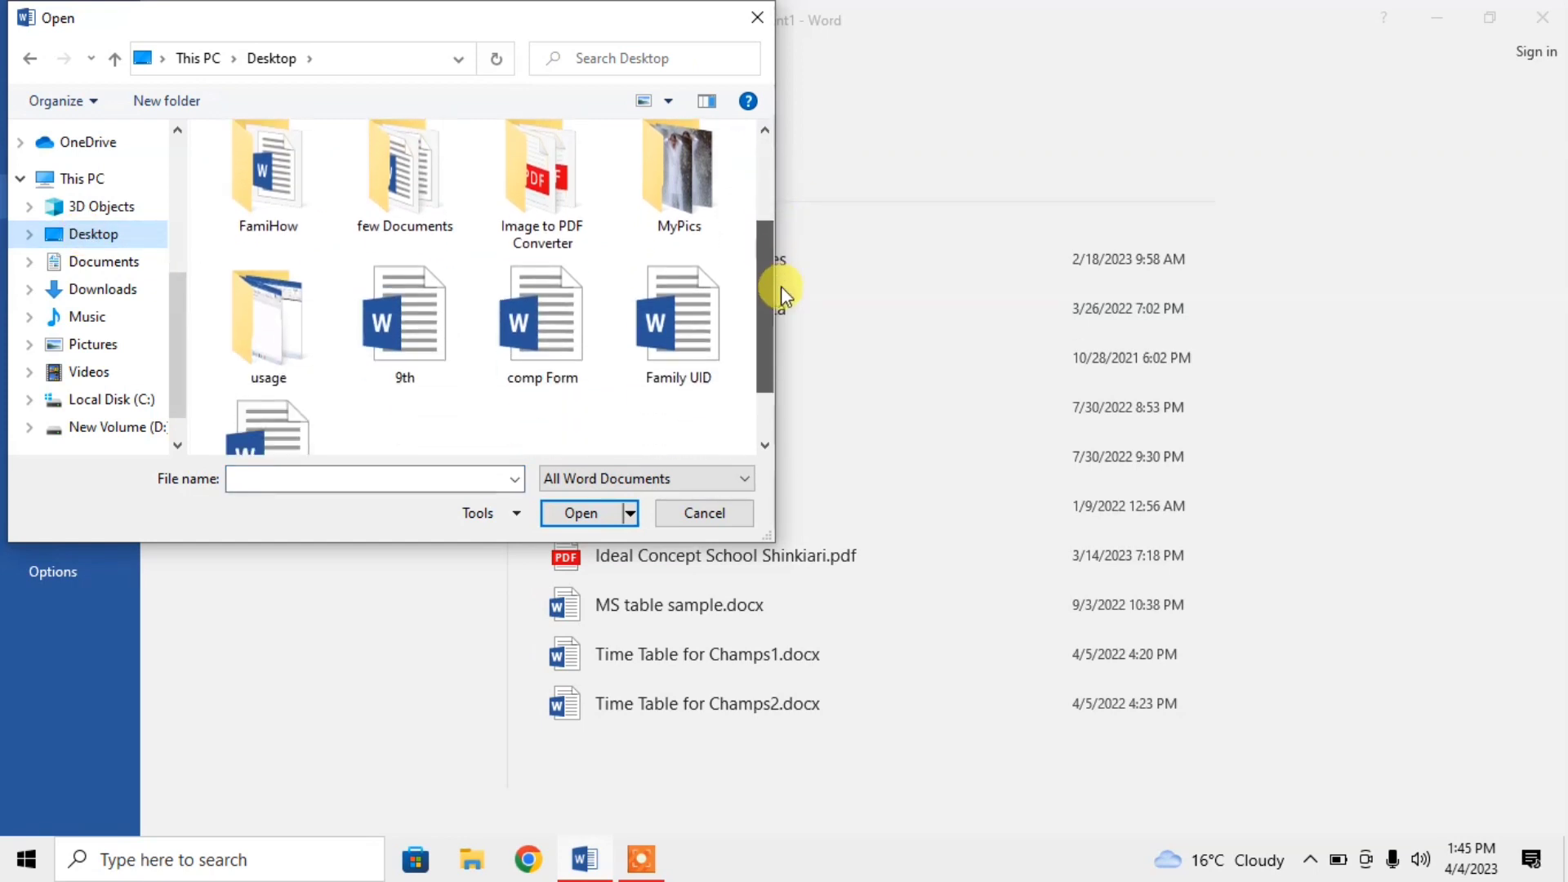
mouse_move(686, 303)
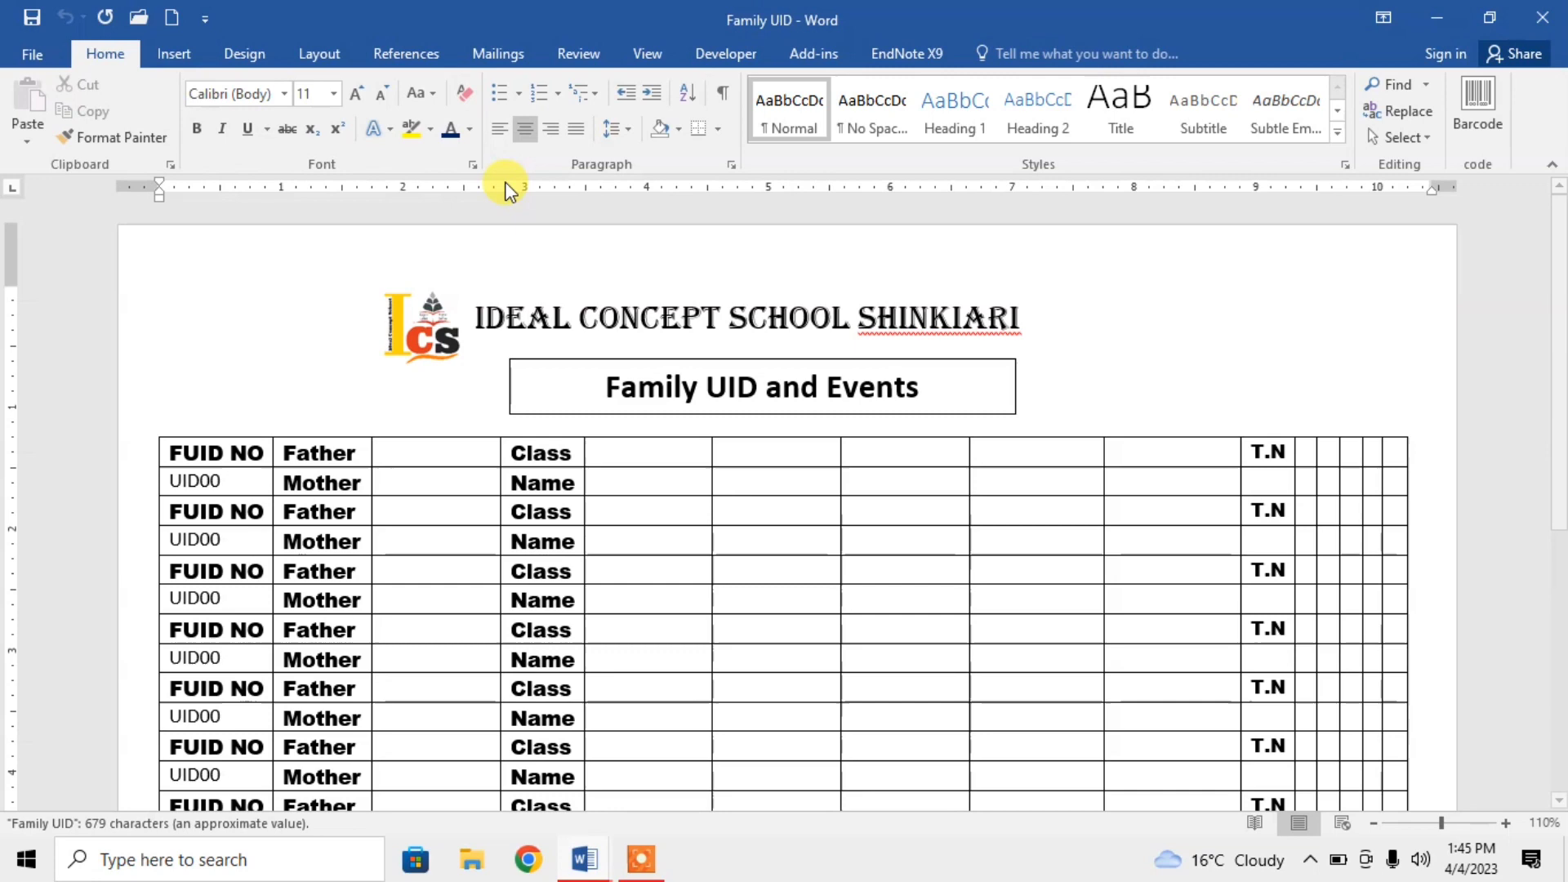
Switch from Family UID back to the Document1 How To page.
left_click(30, 55)
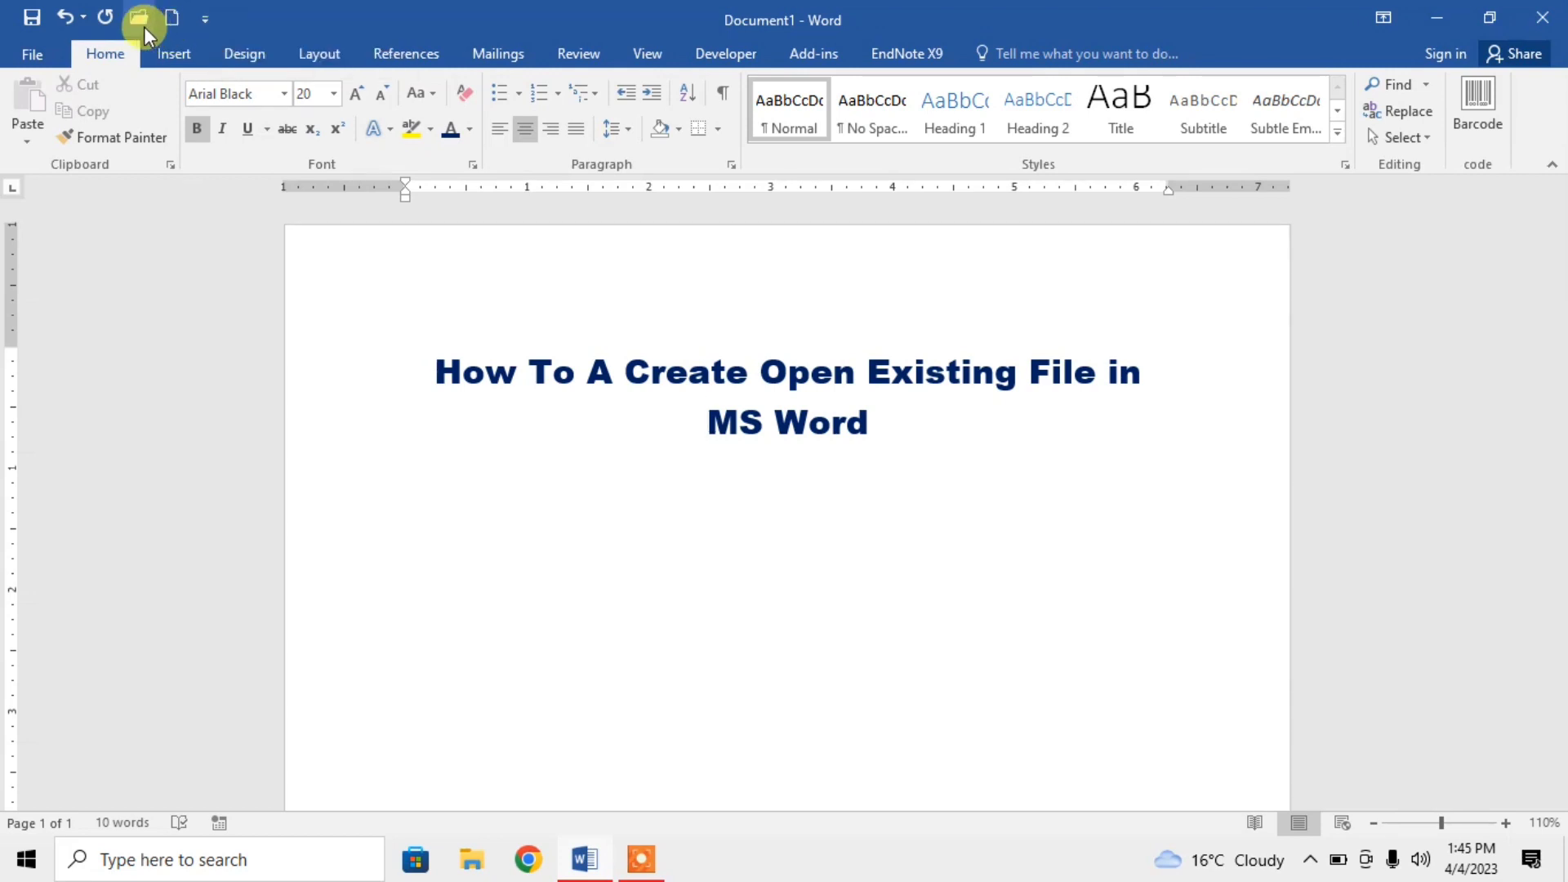
mouse_move(142, 19)
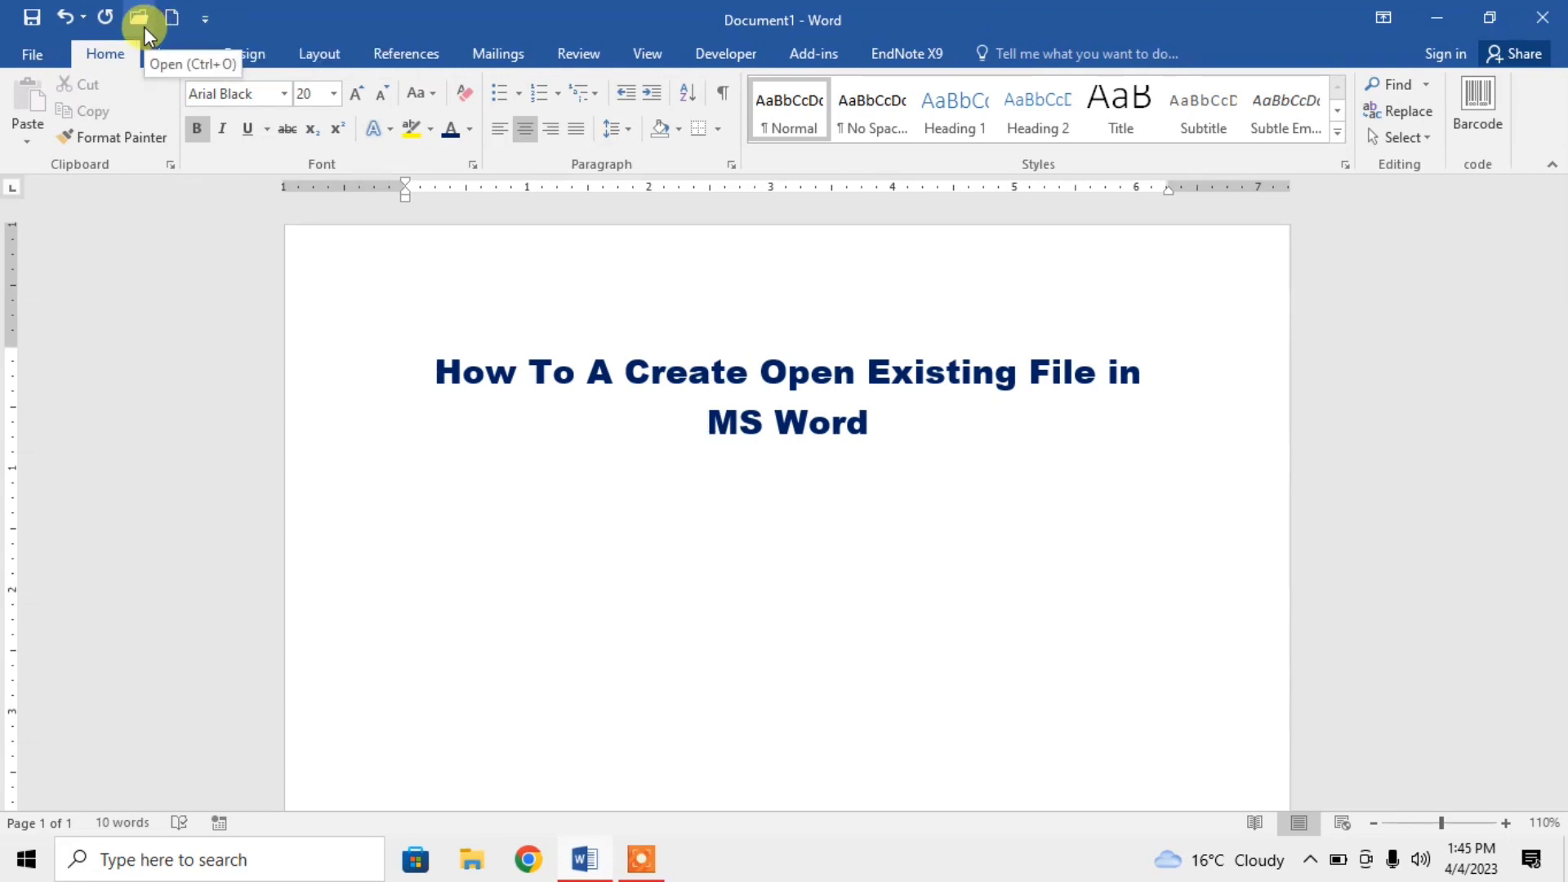
Use the Quick Access Open button to browse the Desktop folder for Family UID.
left_click(141, 16)
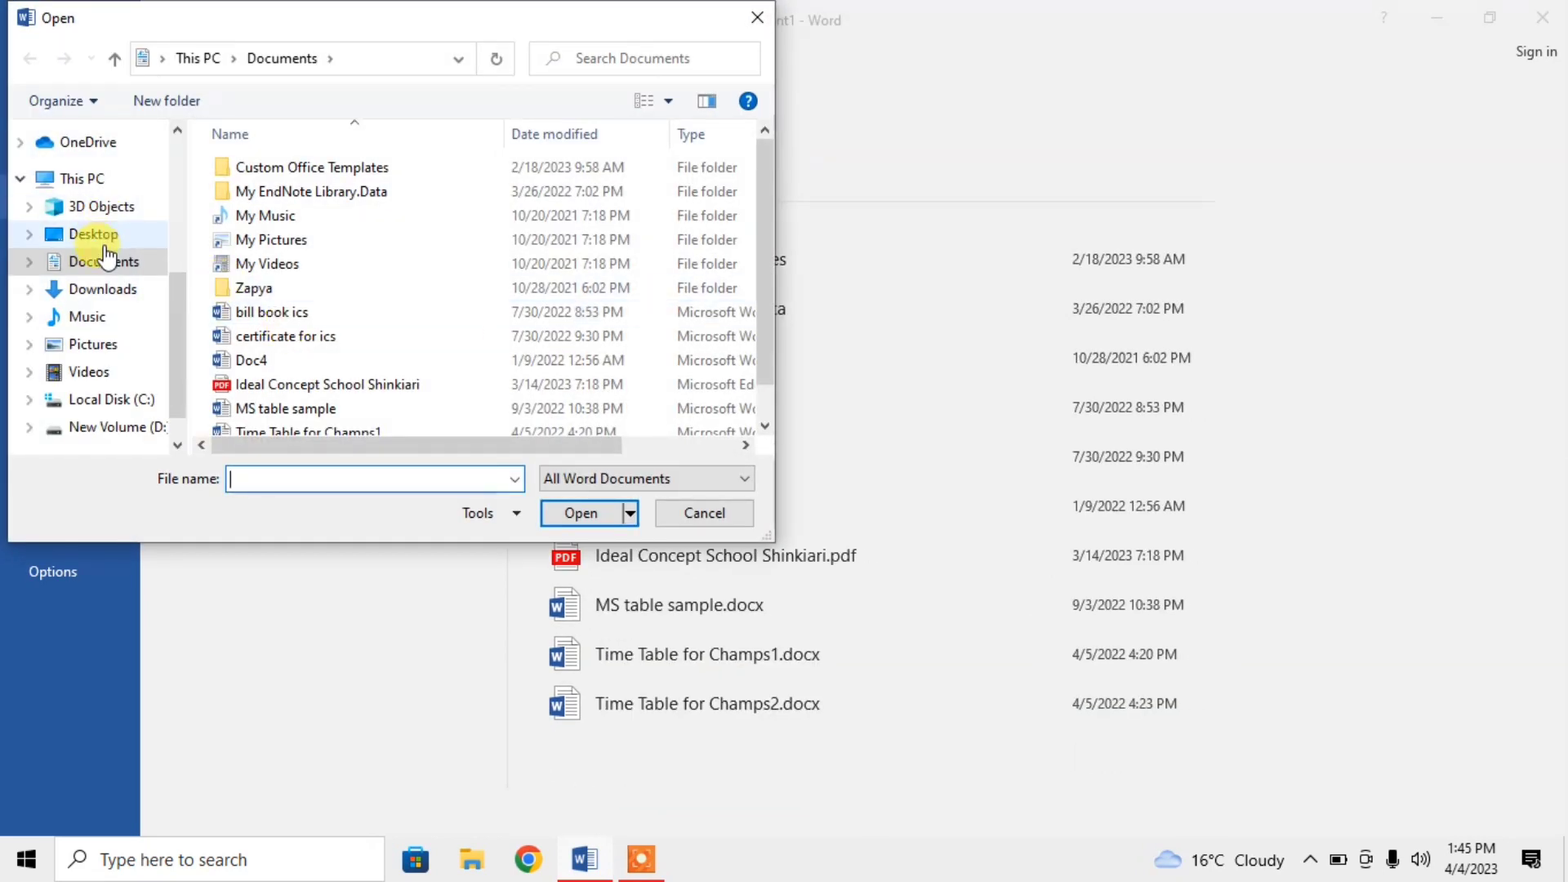
mouse_move(102, 237)
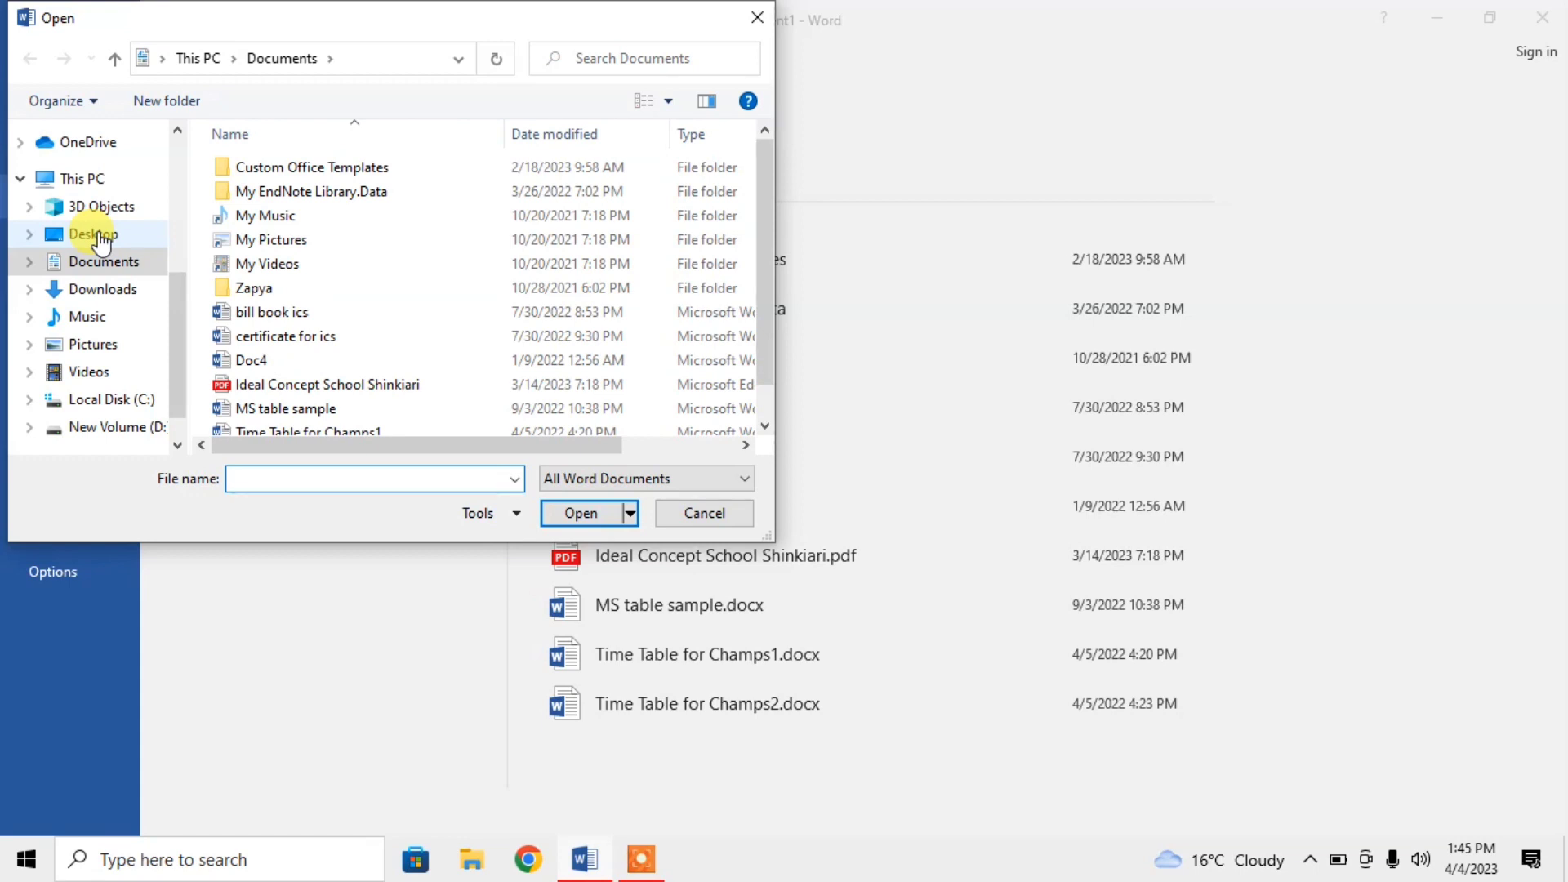
left_click(82, 235)
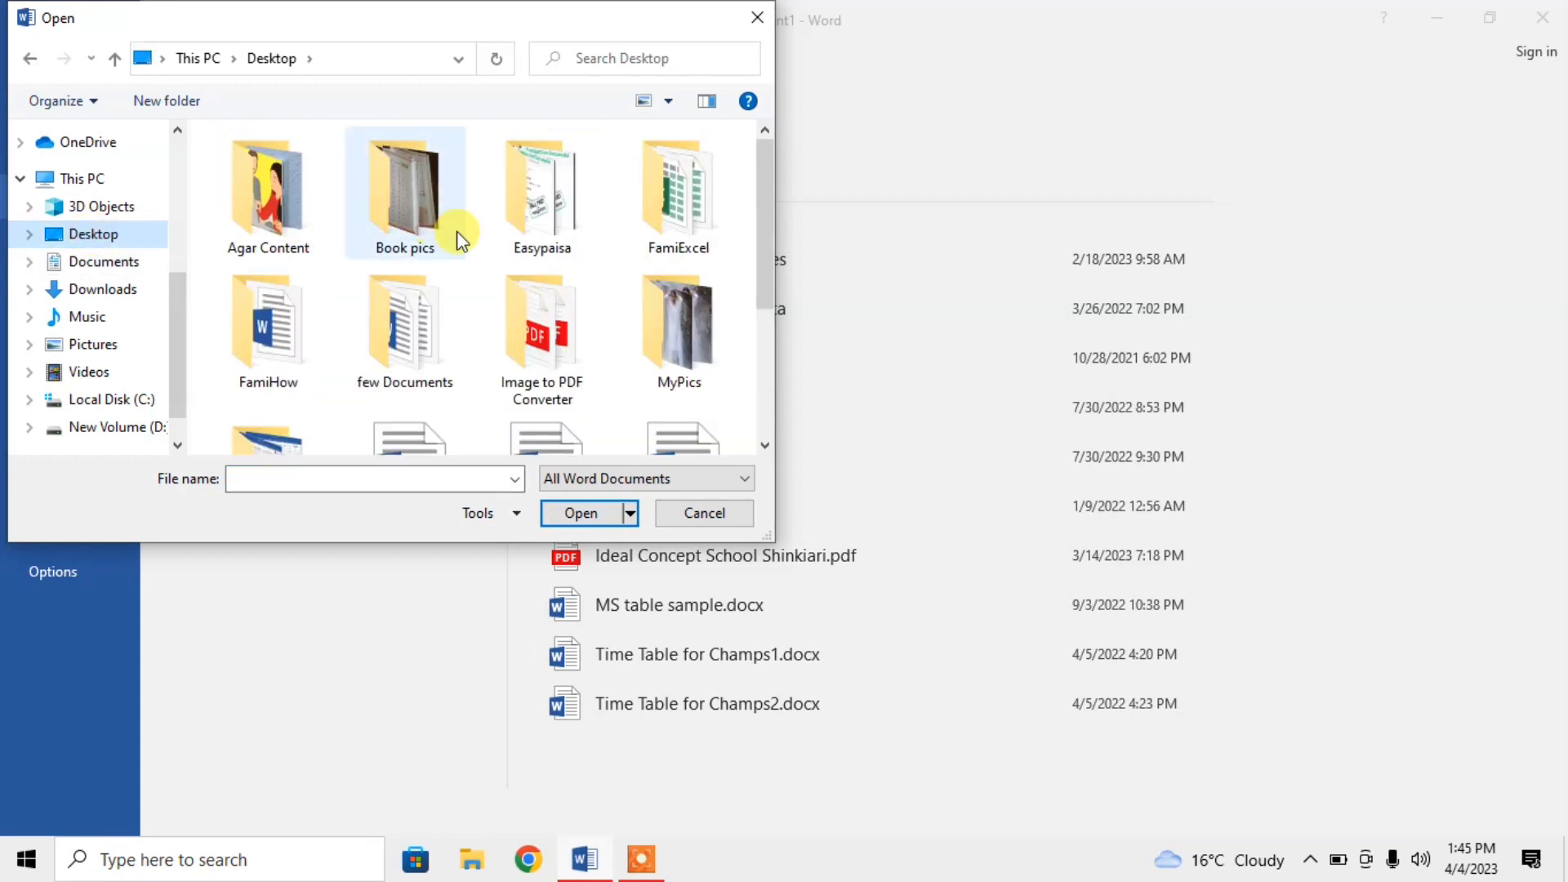
scroll("down", 3)
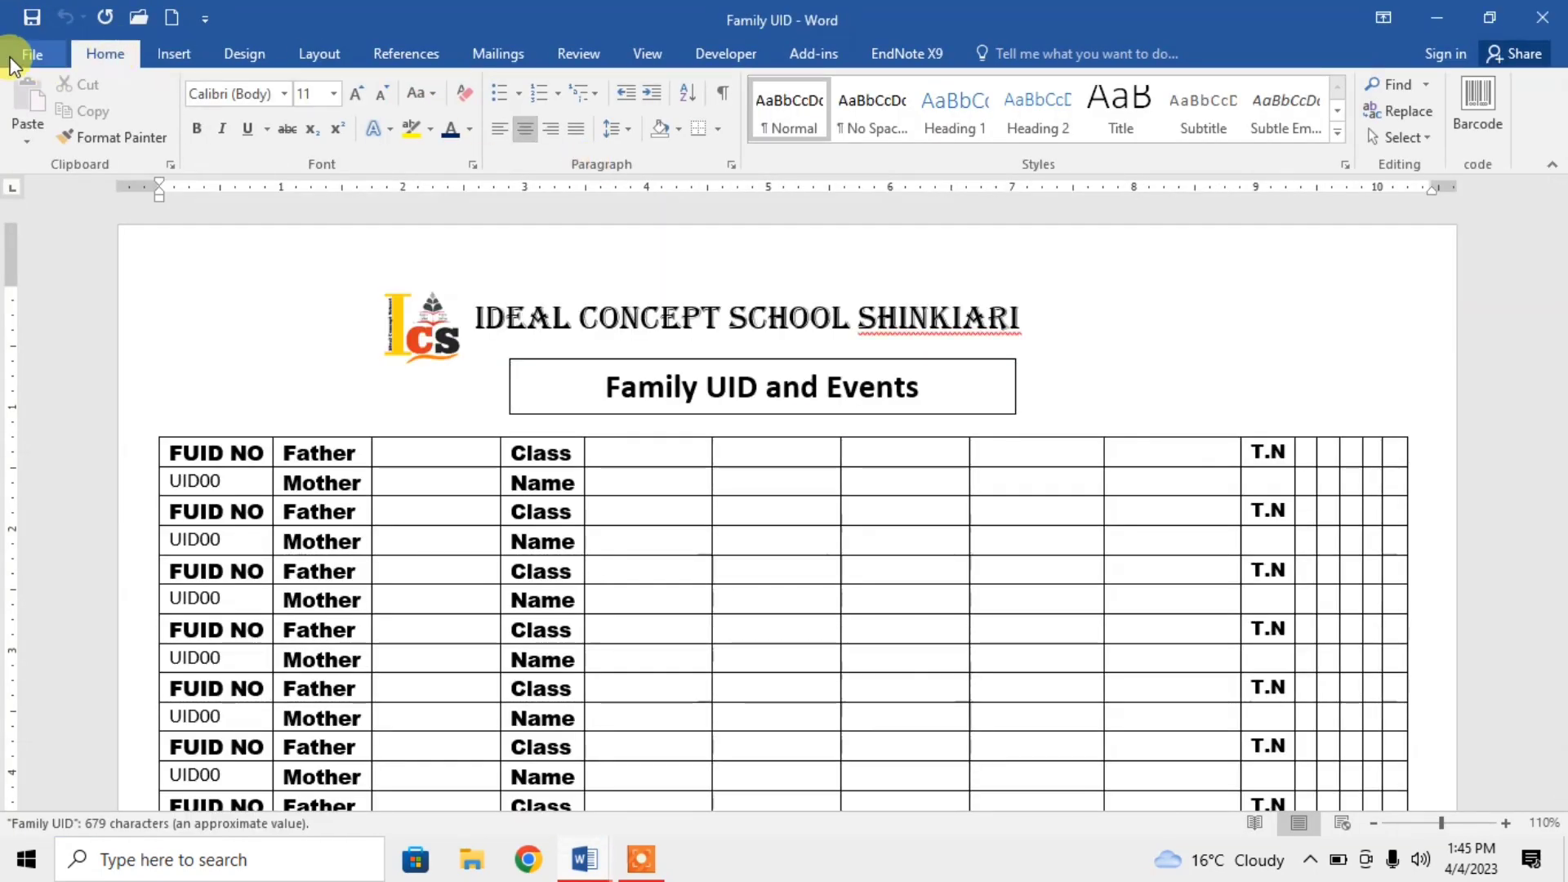
Return to Document1 and focus its How To page.
left_click(31, 53)
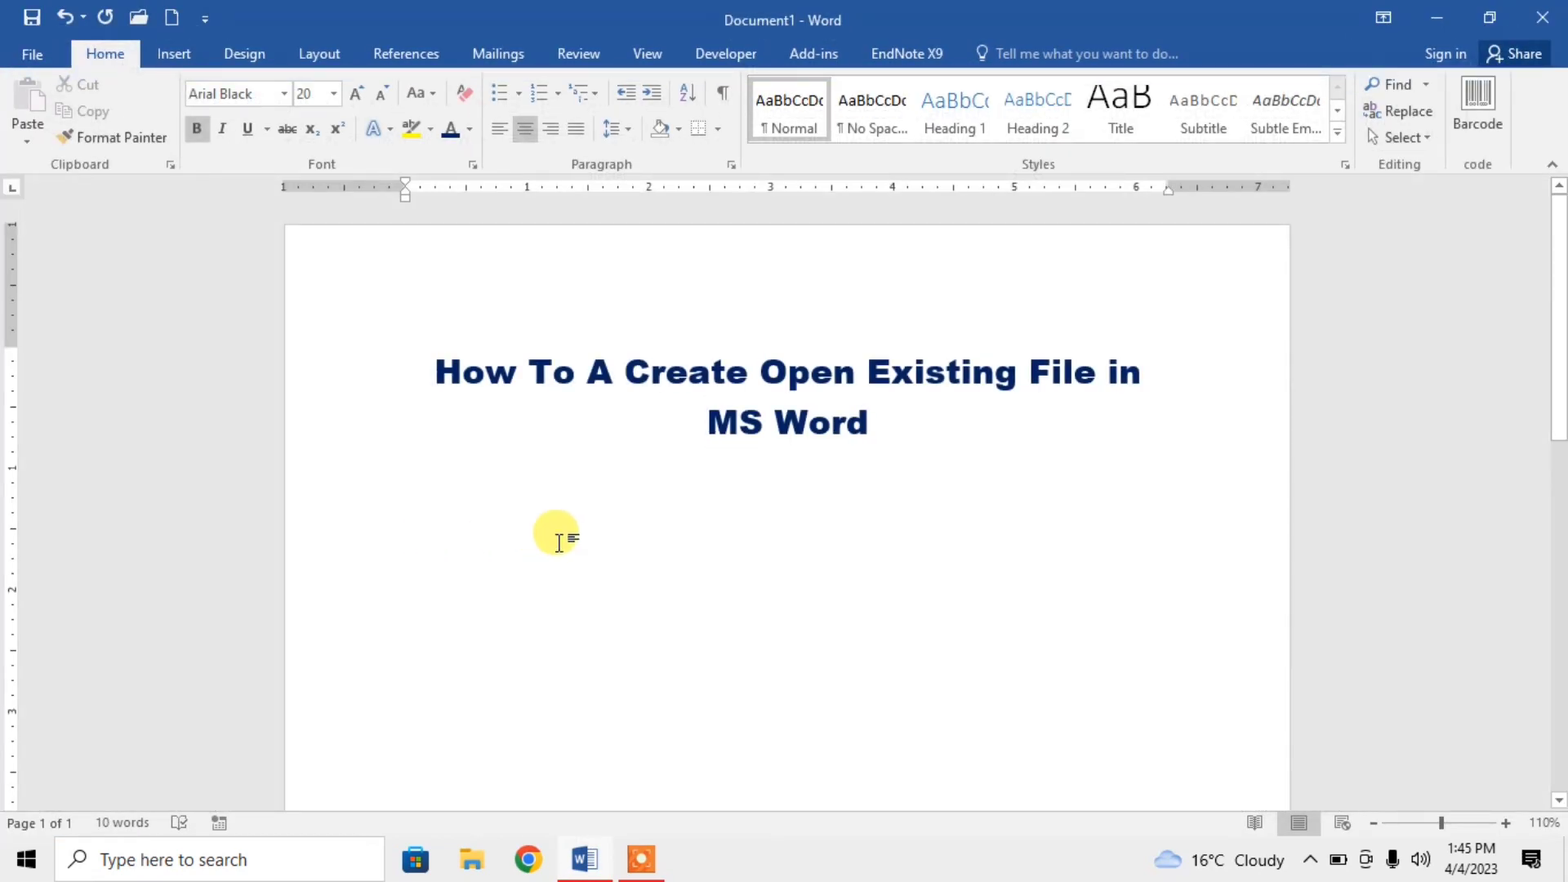
left_click(707, 422)
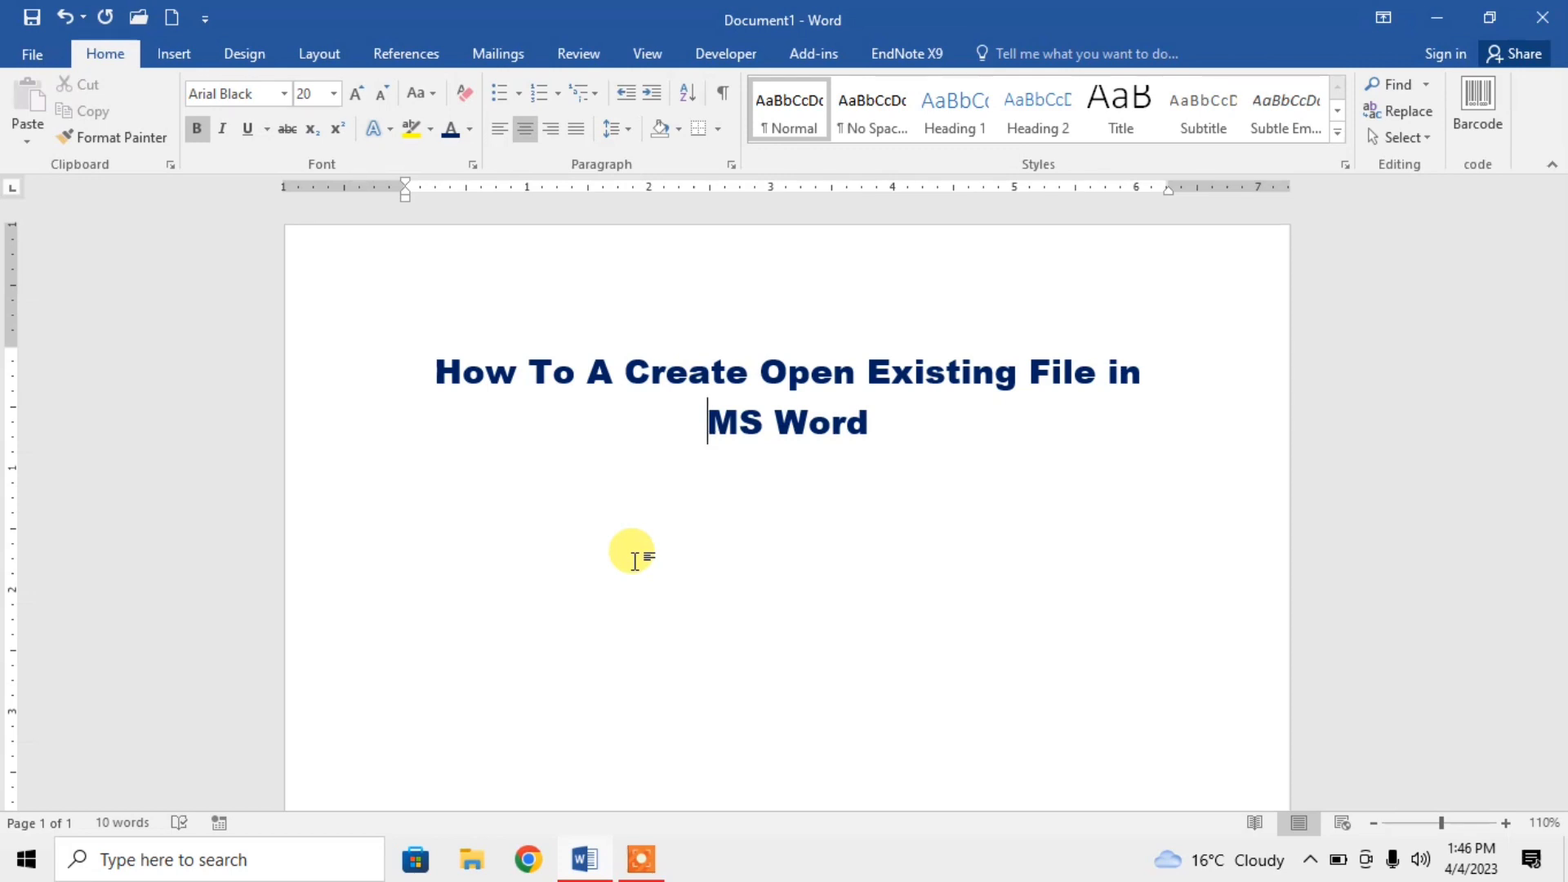
Open Family UID from the Desktop folder in the Open dialog.
left_click(32, 53)
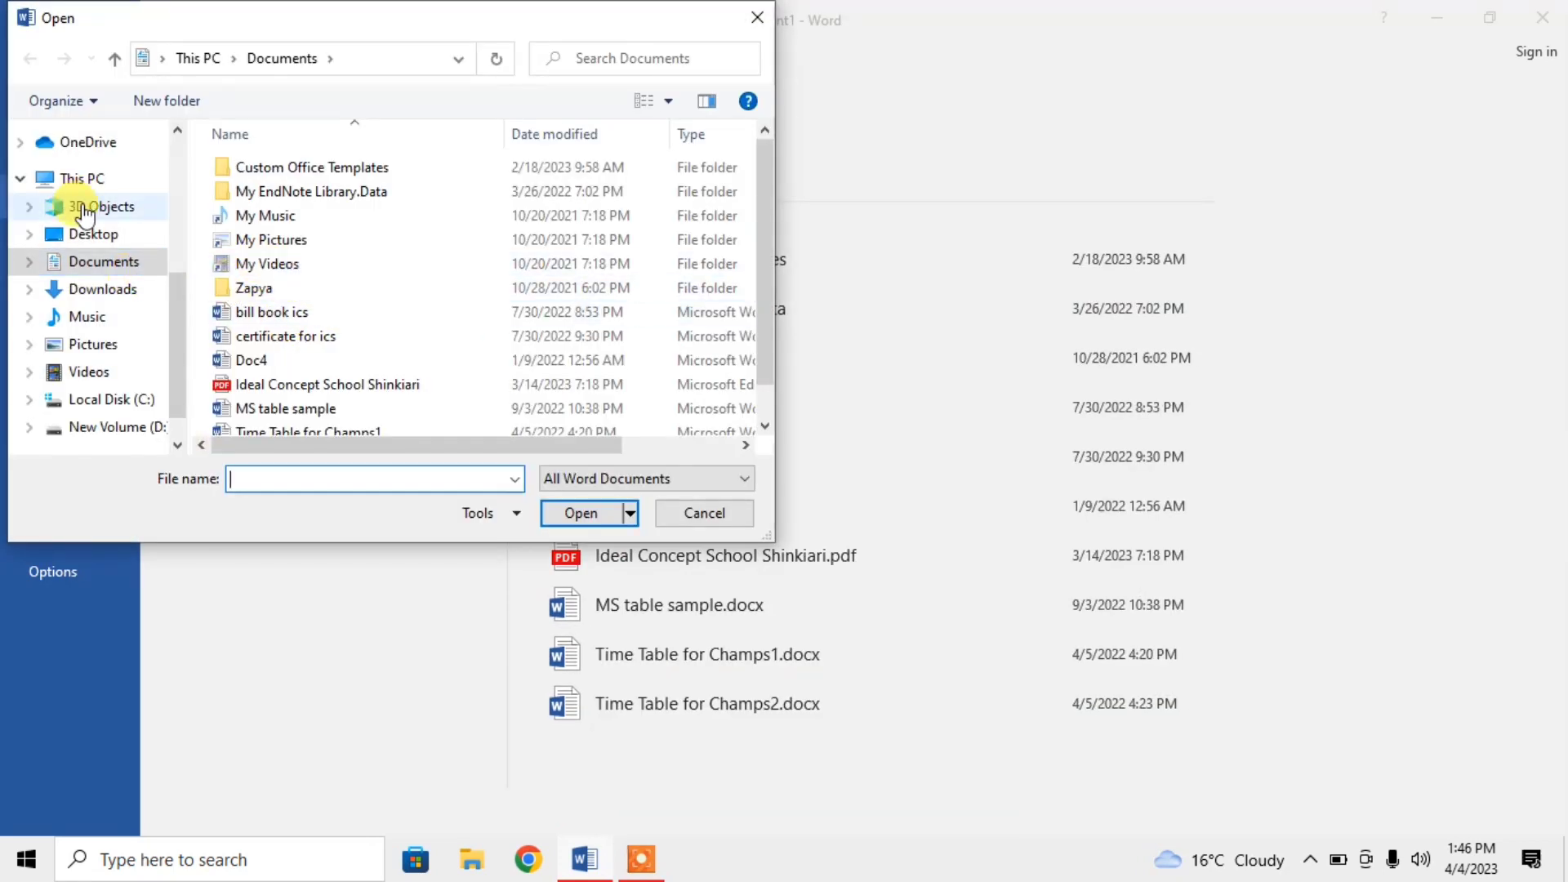
left_click(91, 234)
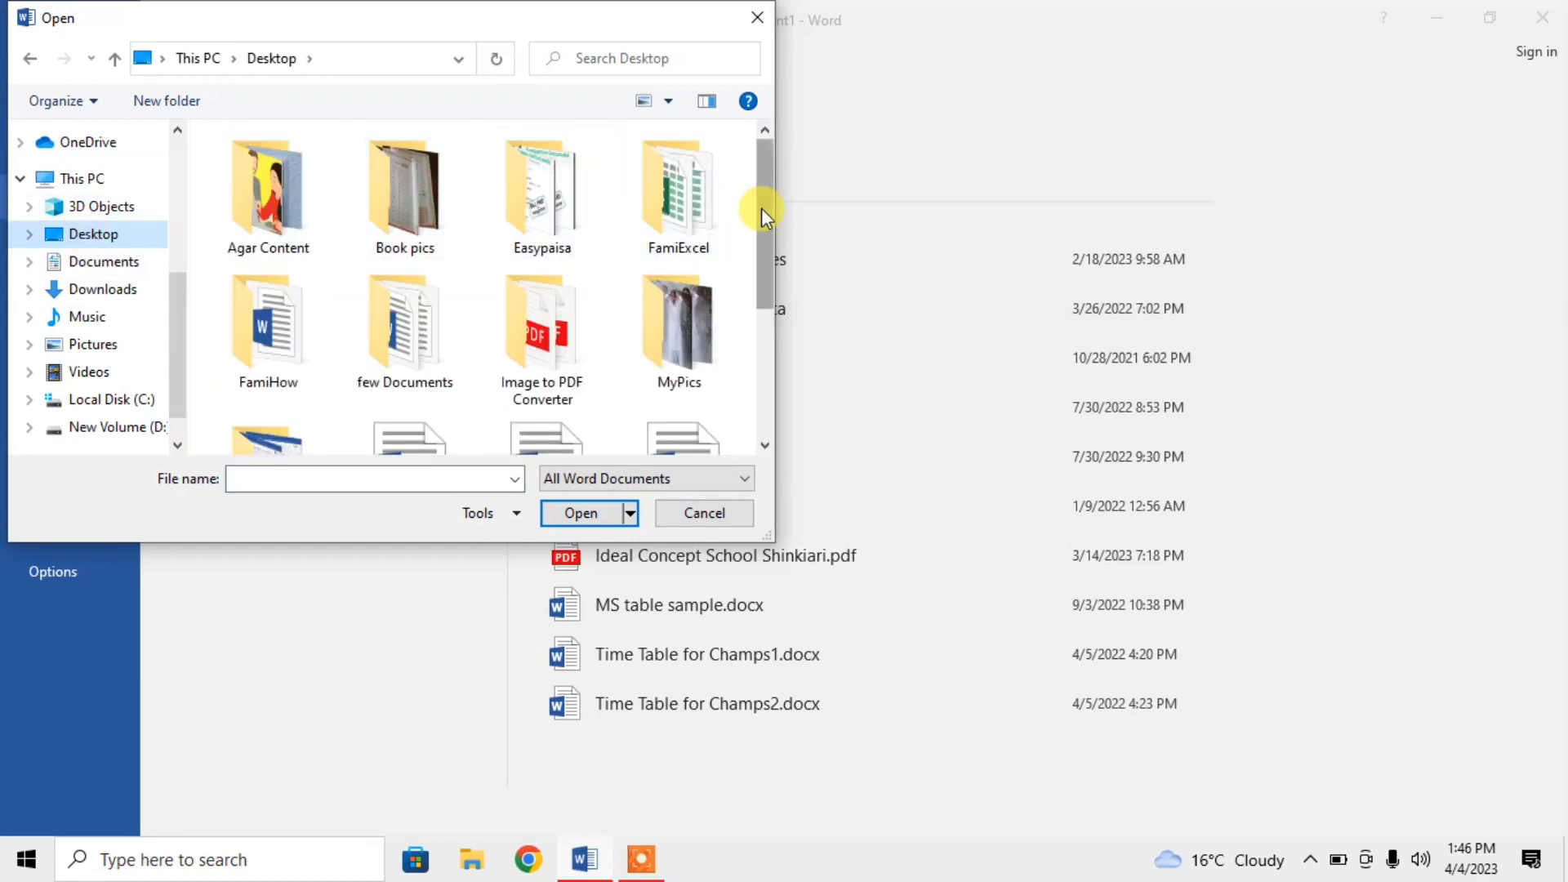
scroll("down", 3)
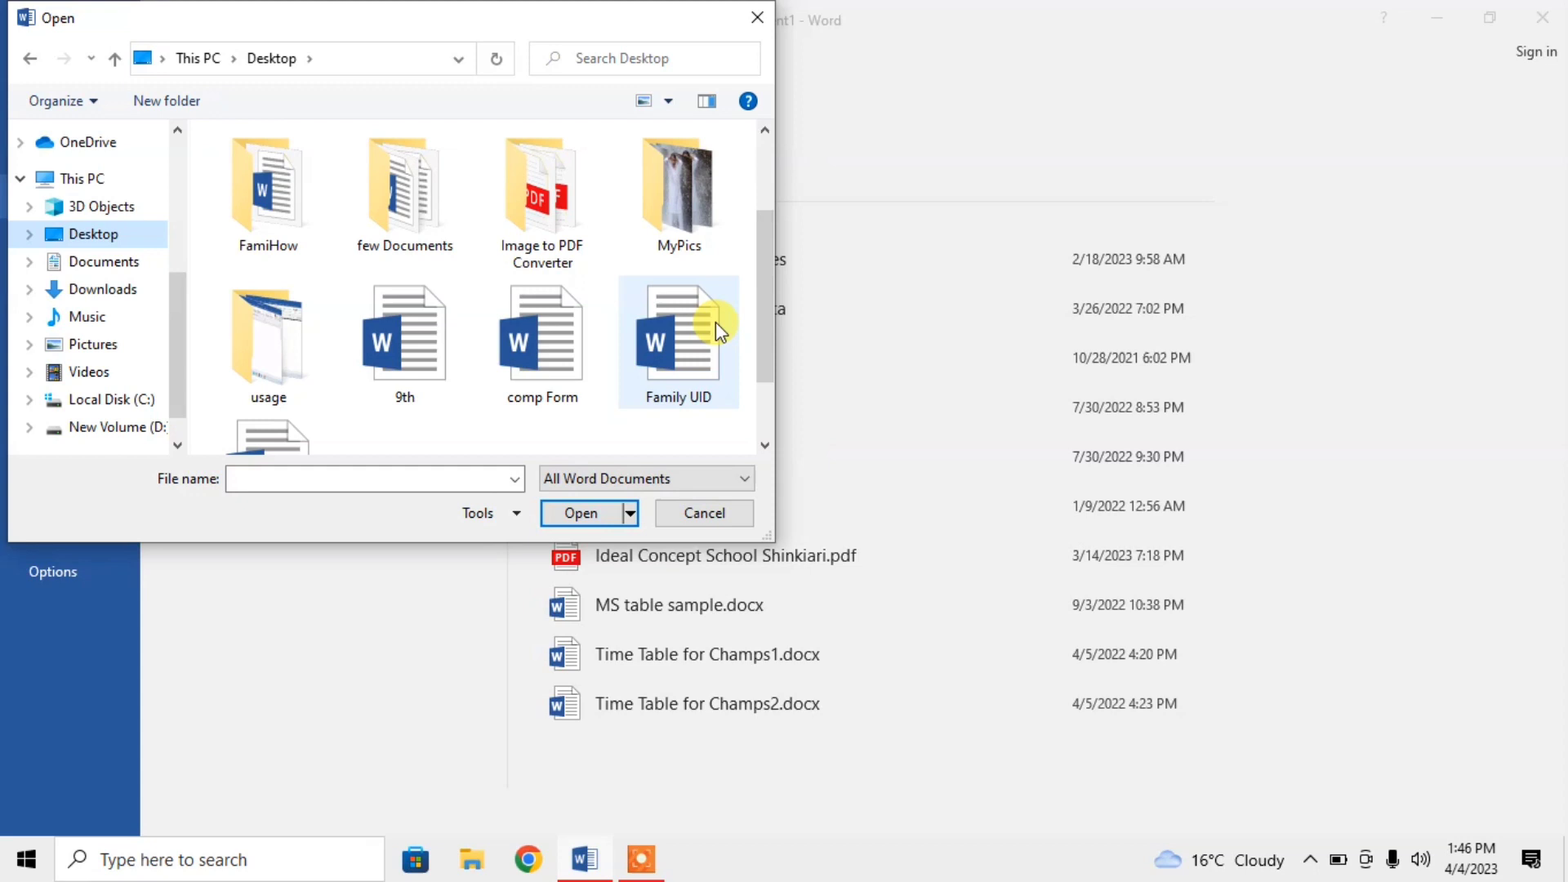
mouse_move(687, 342)
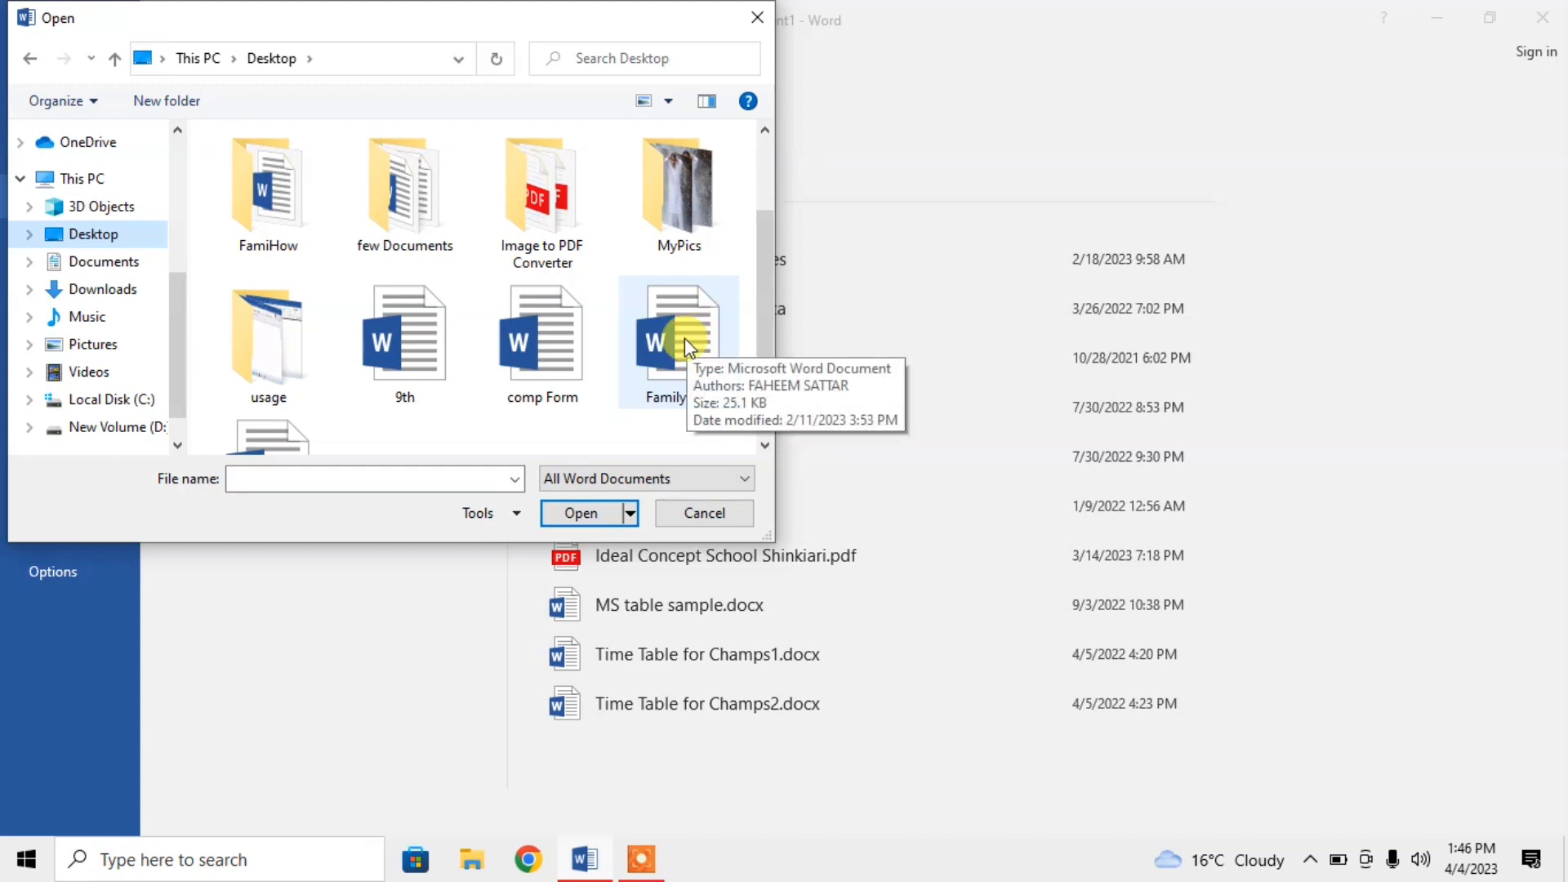
double_click(678, 336)
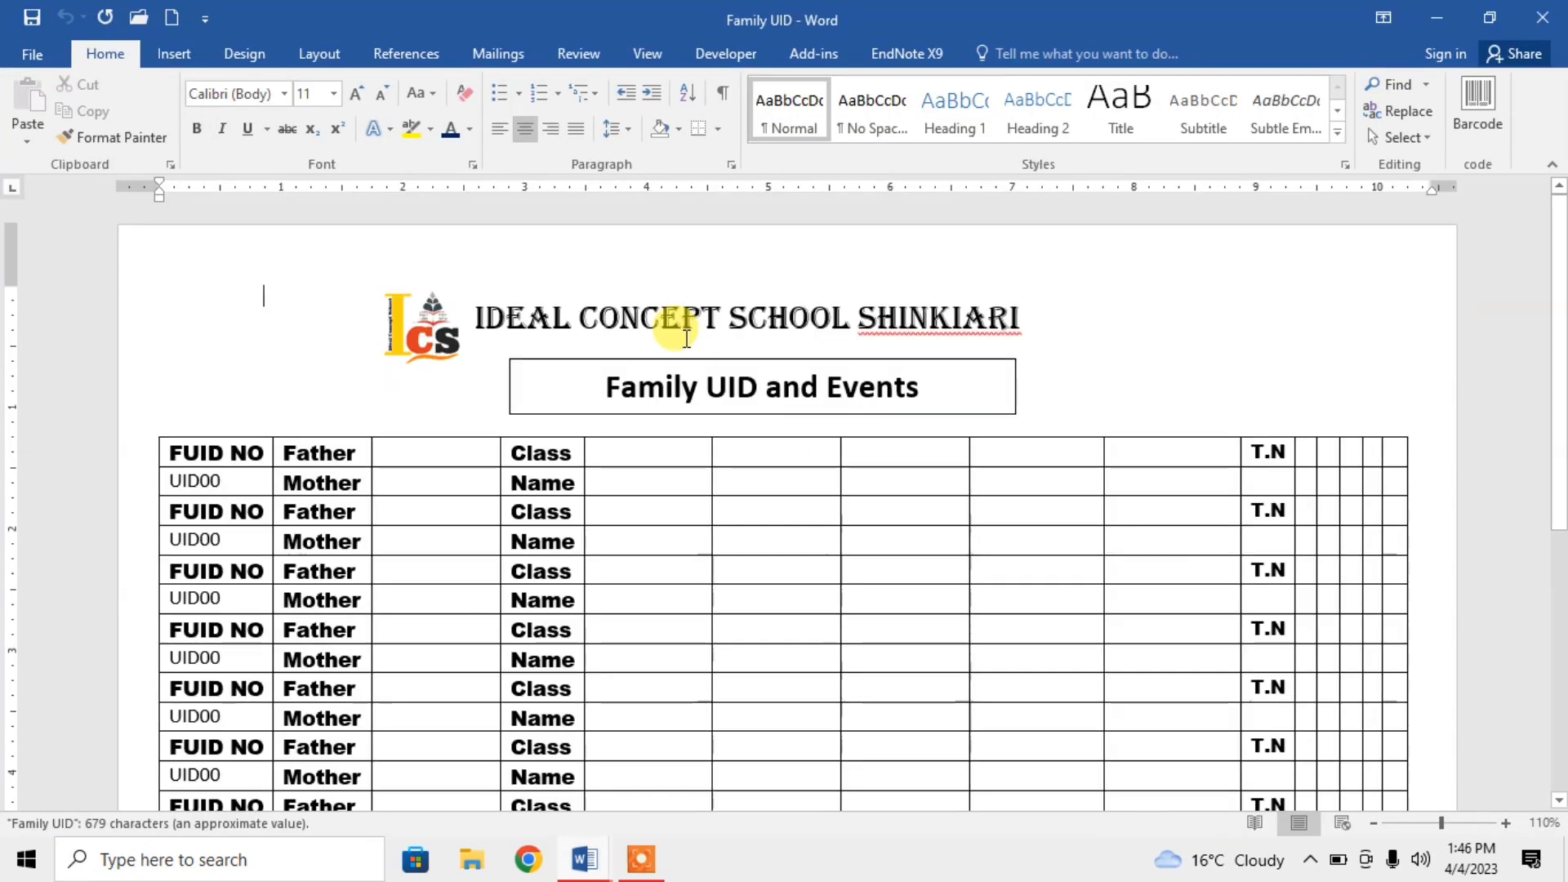